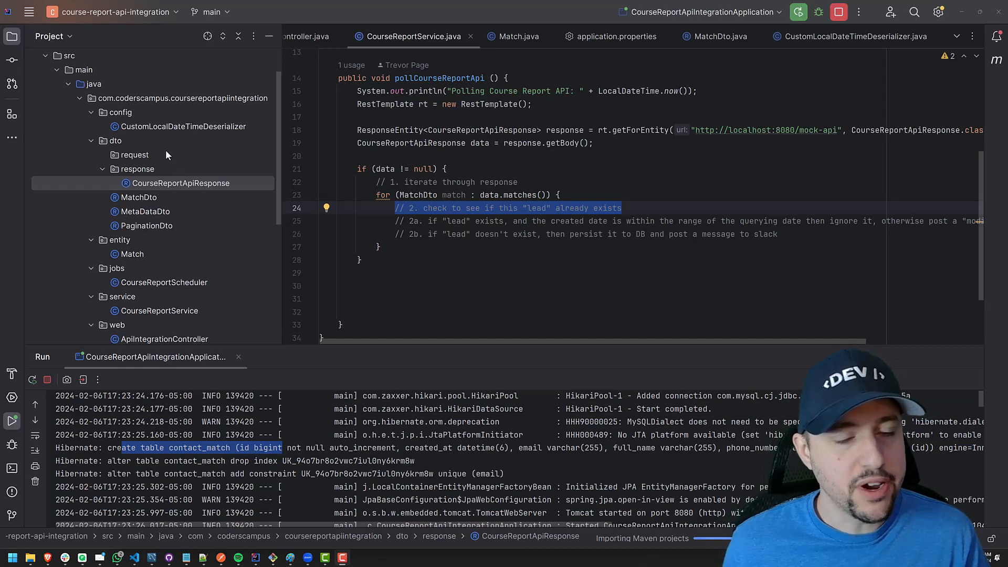
Scroll through the Match entity class to review its fields.
{"action": "scroll", "scroll_direction": "down", "scroll_amount": 3}
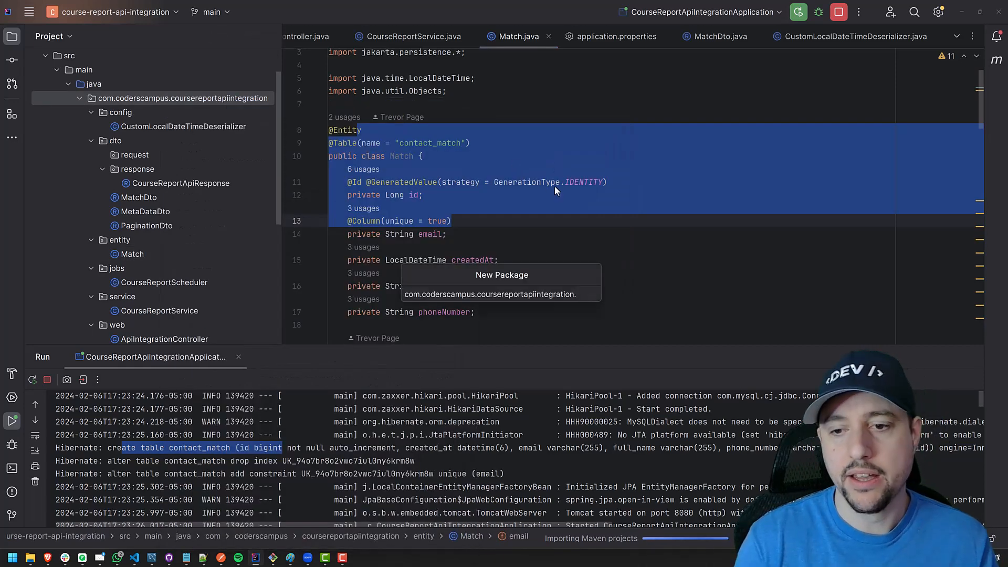
Name the new package repository and start a new Java type inside it.
{"action": "type", "text": "repos"}
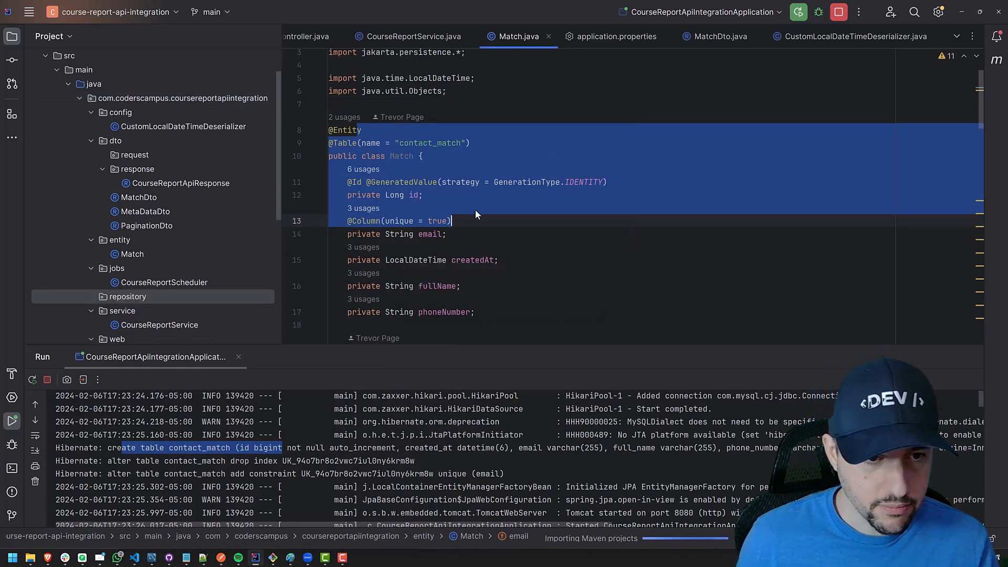
{"action": "right_click", "coordinate": [127, 296]}
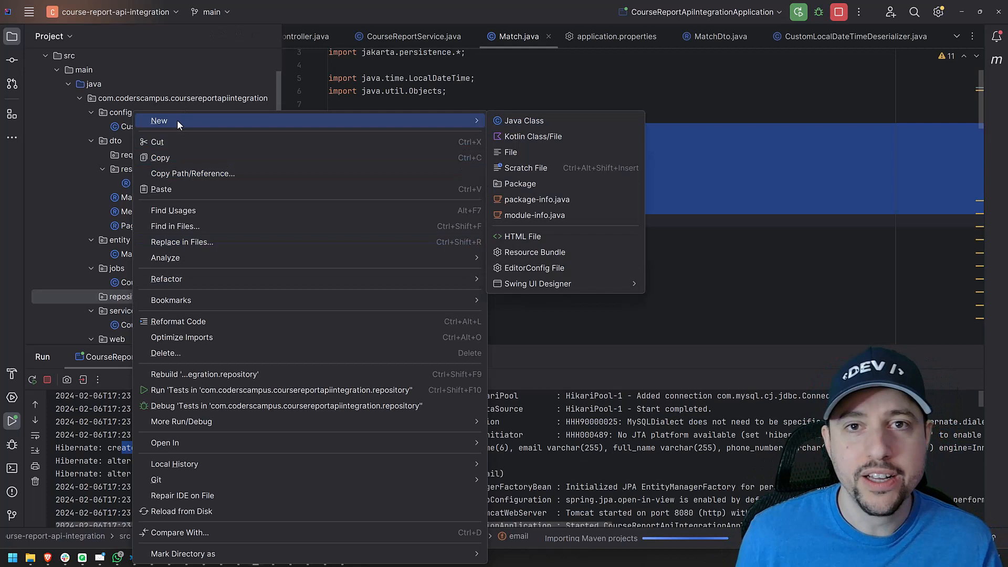
{"action": "mouse_move", "coordinate": [524, 120]}
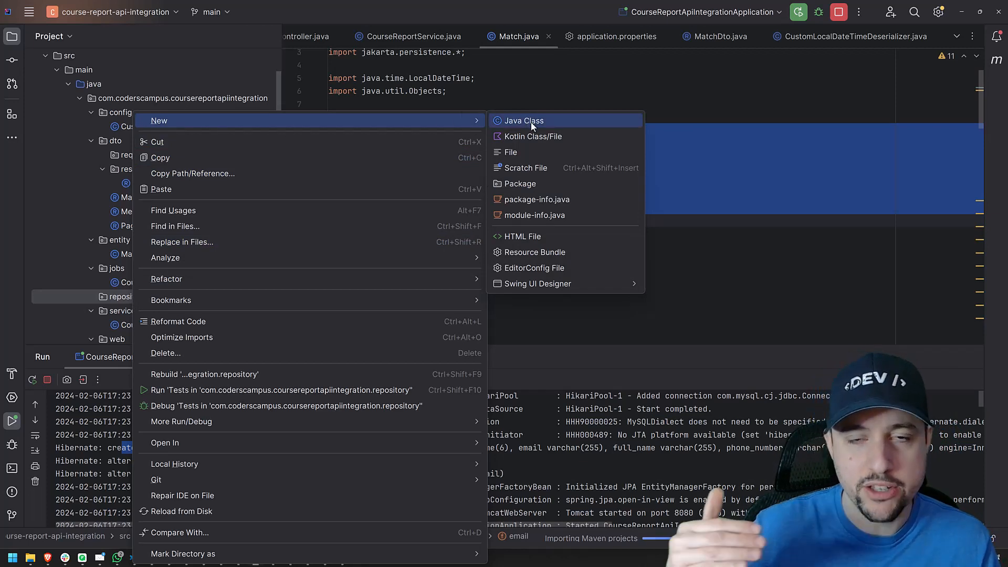
{"action": "left_click", "coordinate": [522, 120]}
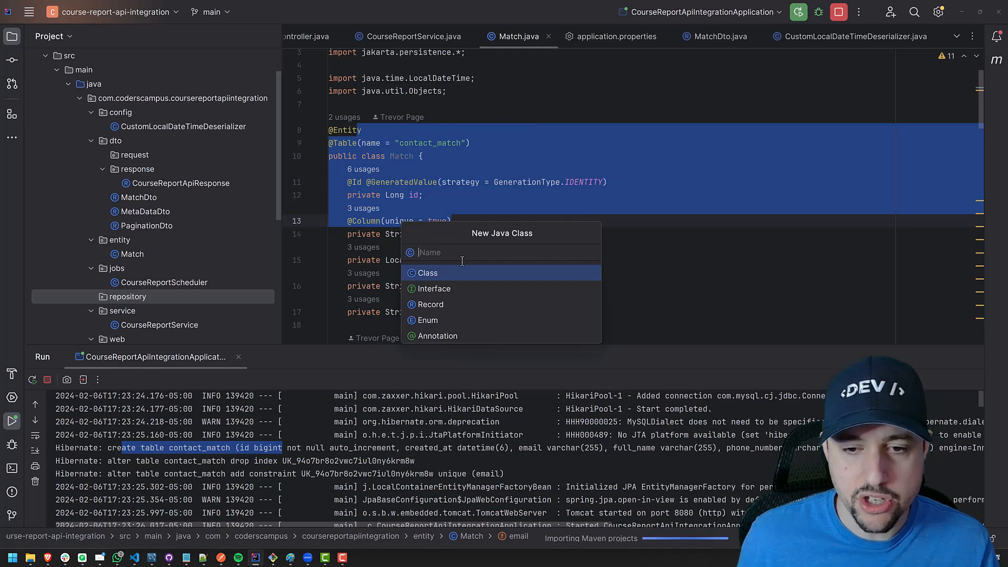
{"action": "mouse_move", "coordinate": [434, 289]}
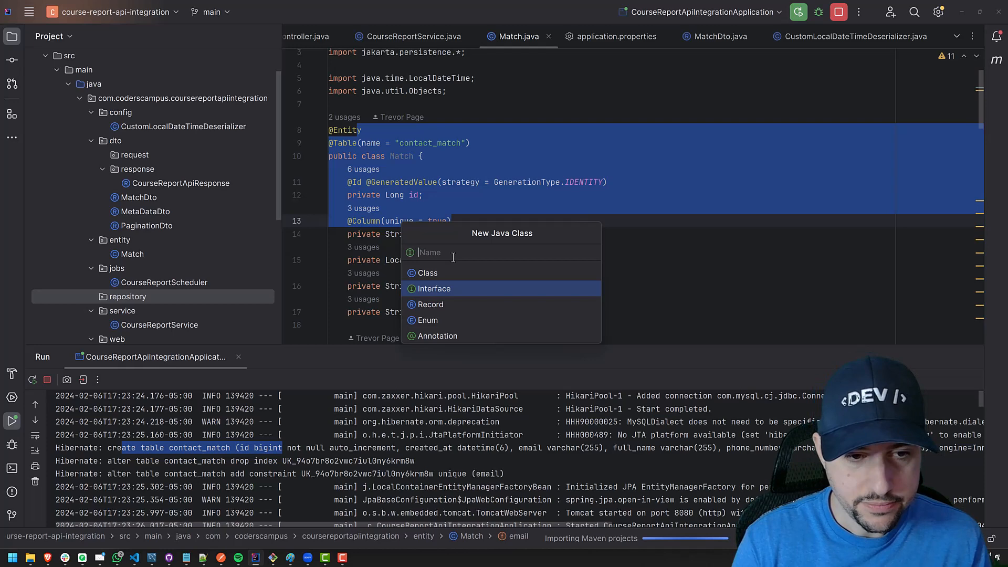
Create the MatchRepository interface in the repository package.
{"action": "type", "text": "Match"}
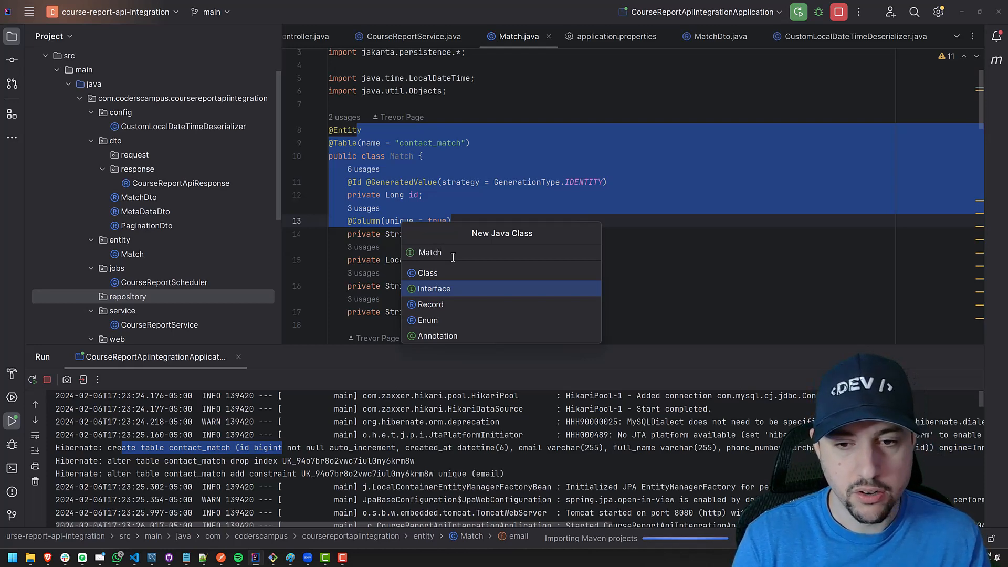
{"action": "type", "text": "Repository"}
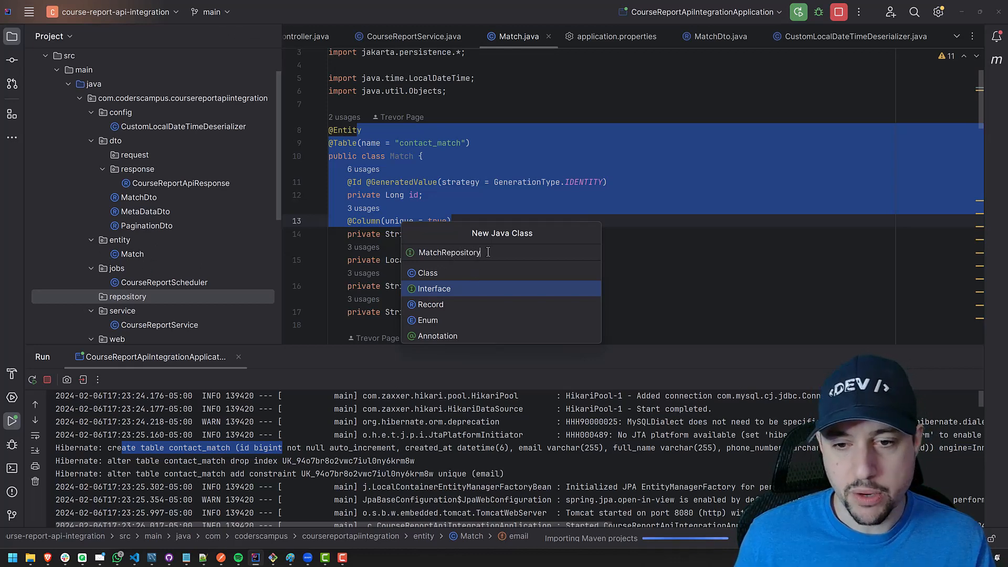
{"action": "left_click", "coordinate": [433, 288]}
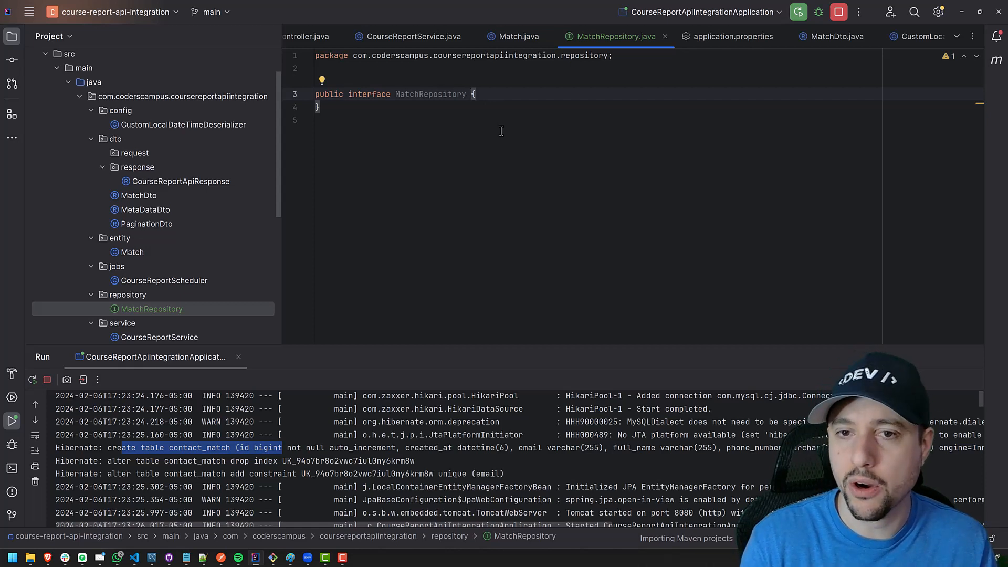
Make MatchRepository extend JpaRepository<Match, Long> with JpaRepository imported.
{"action": "type", "text": "extends"}
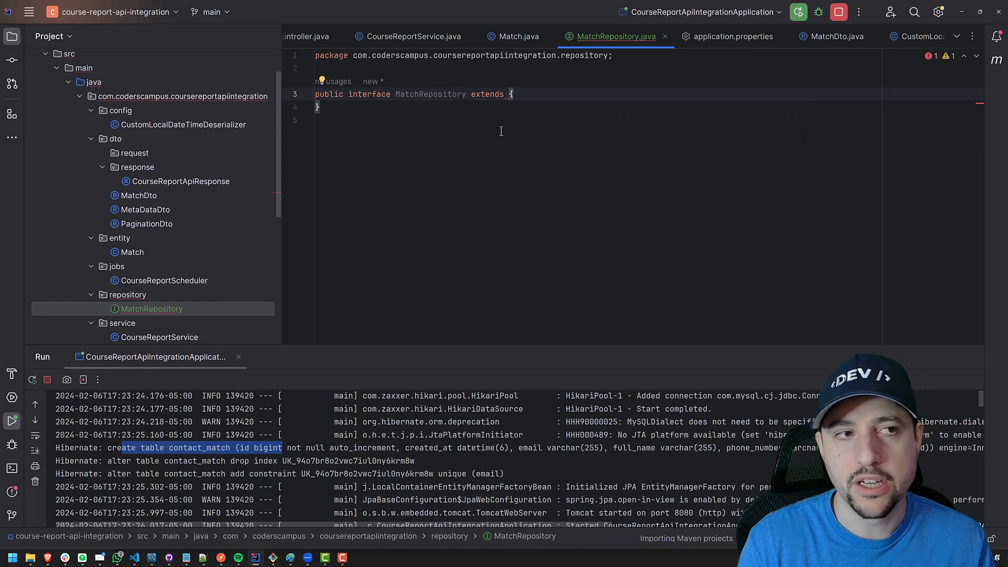
{"action": "type", "text": "JpaRep"}
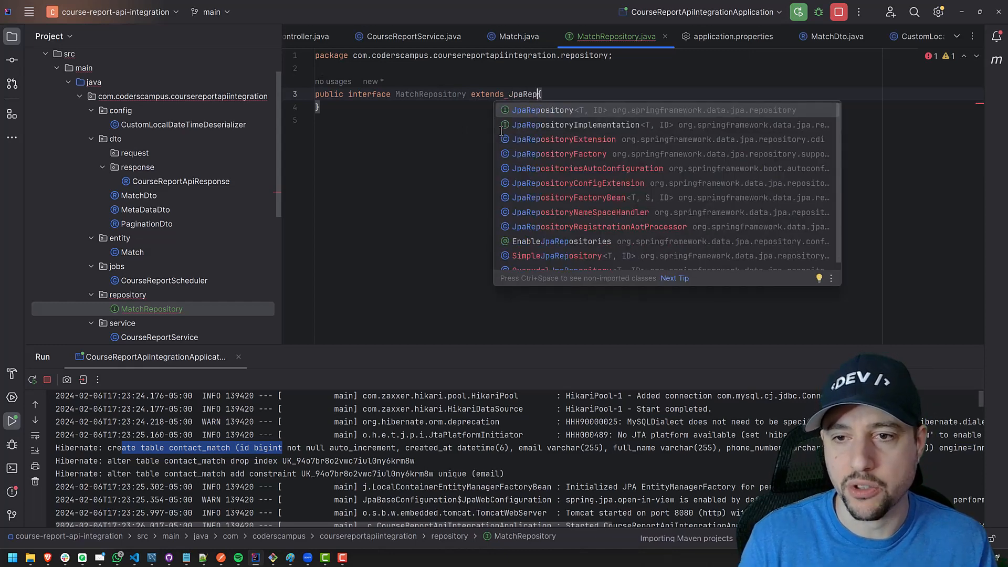
{"action": "left_click", "coordinate": [541, 111]}
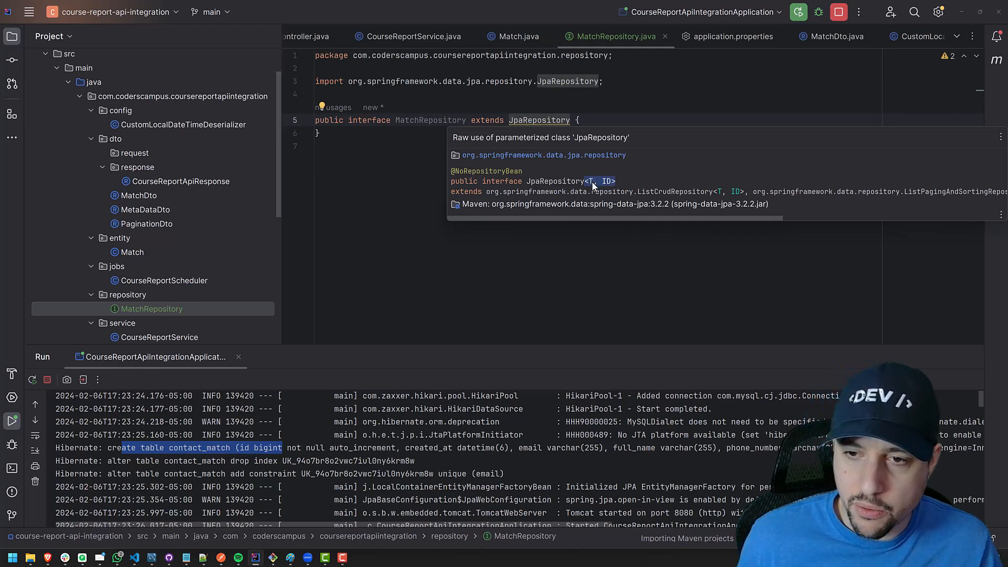
{"action": "mouse_move", "coordinate": [590, 182]}
{"action": "type", "text": "<>"}
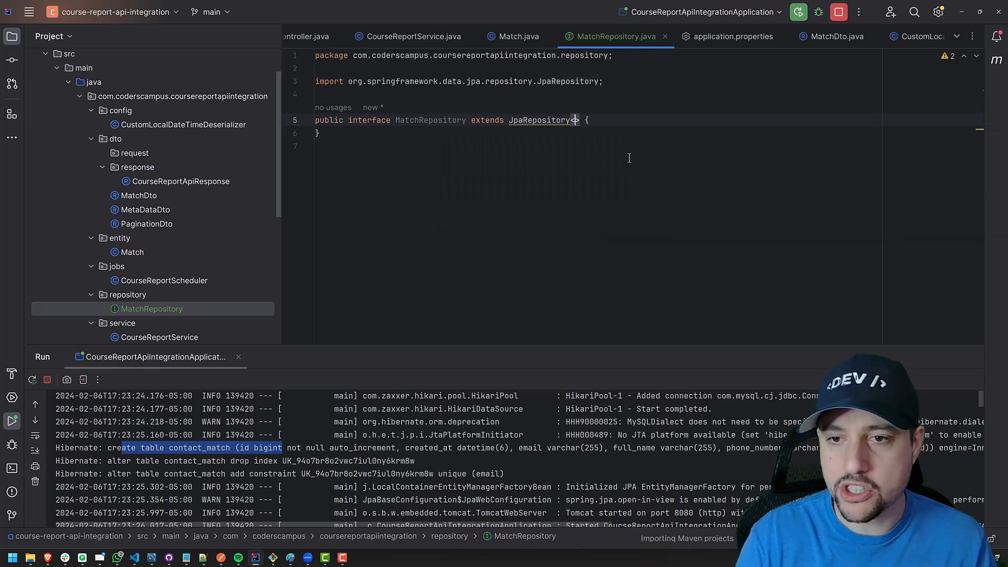
{"action": "type", "text": "Match,"}
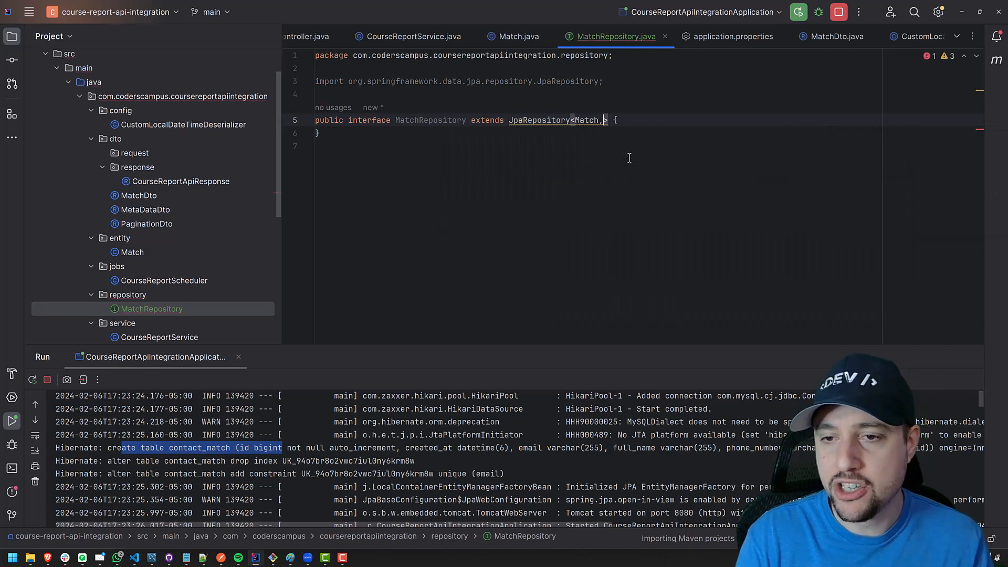
{"action": "type", "text": "Long"}
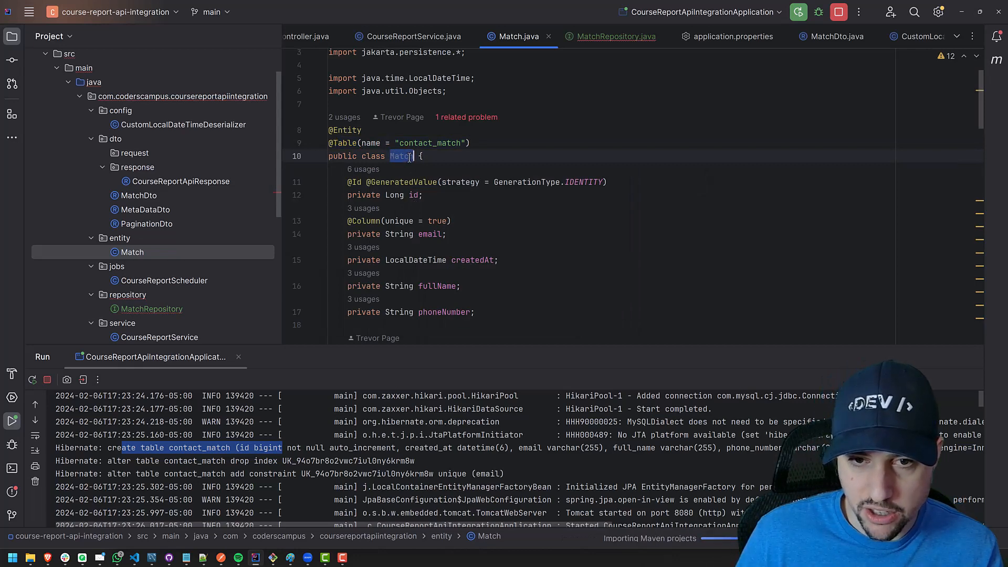
Verify Match's name and Long id, then import the Match entity class.
{"action": "left_click", "coordinate": [412, 195]}
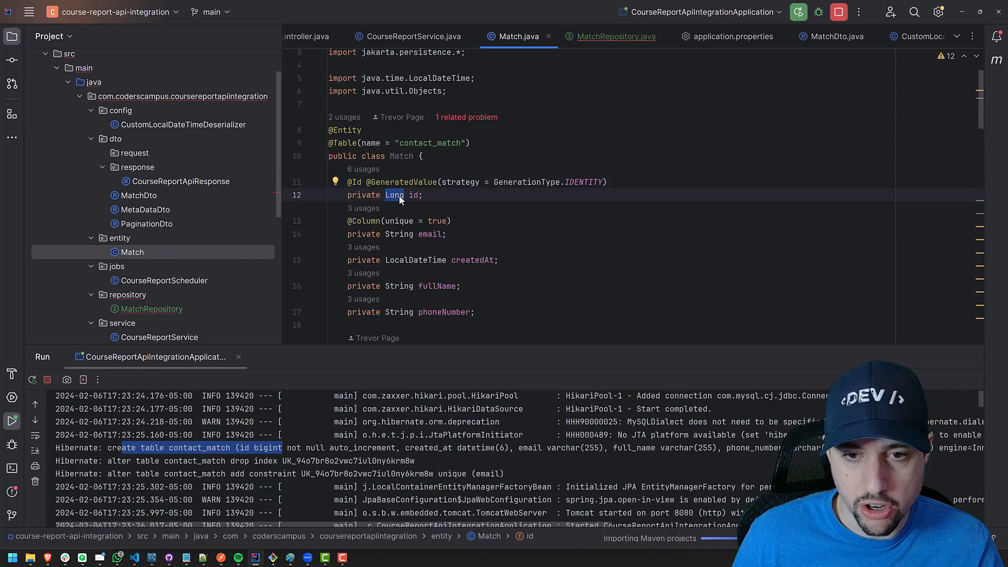
{"action": "left_click", "coordinate": [611, 36]}
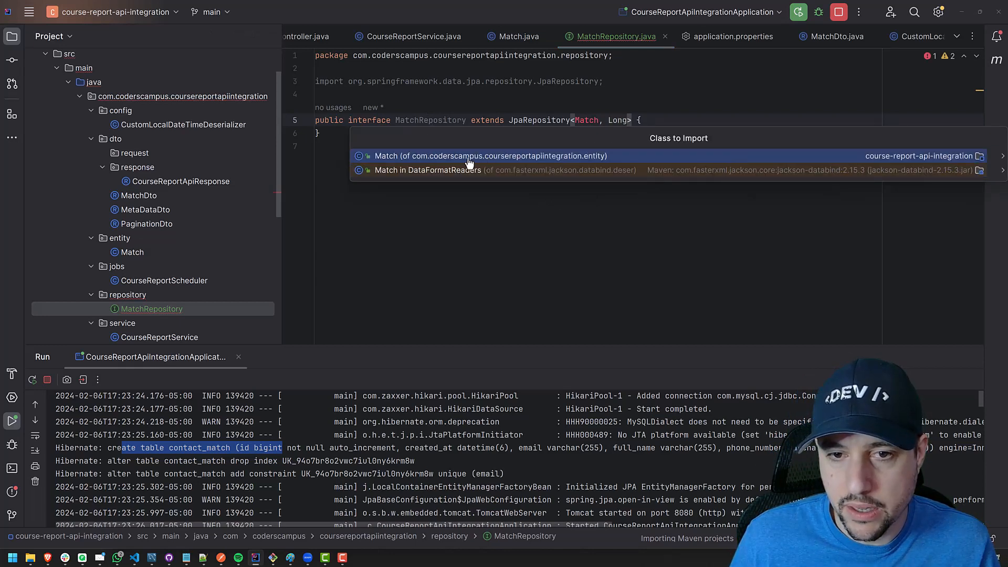
{"action": "left_click", "coordinate": [490, 155]}
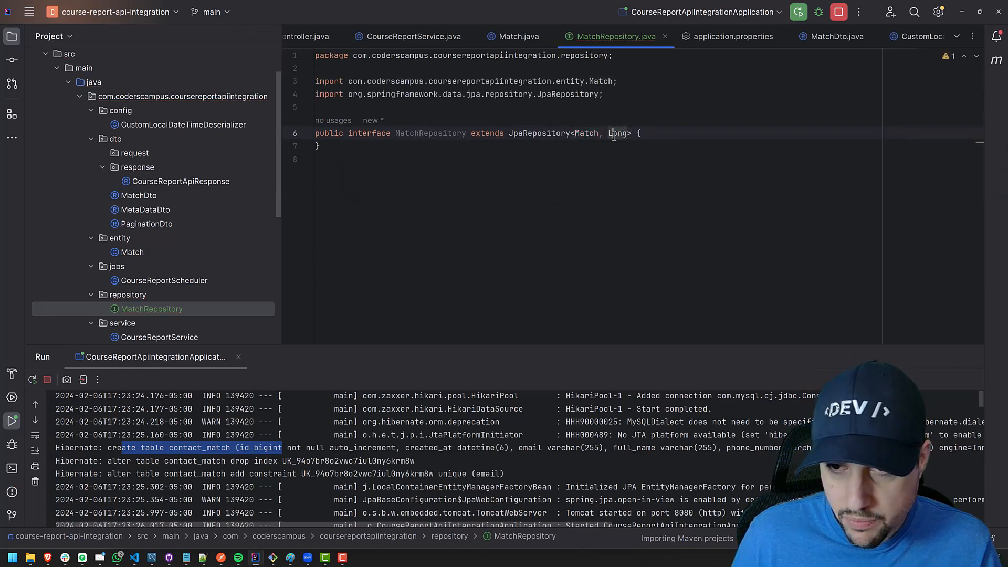
{"action": "double_click", "coordinate": [618, 134]}
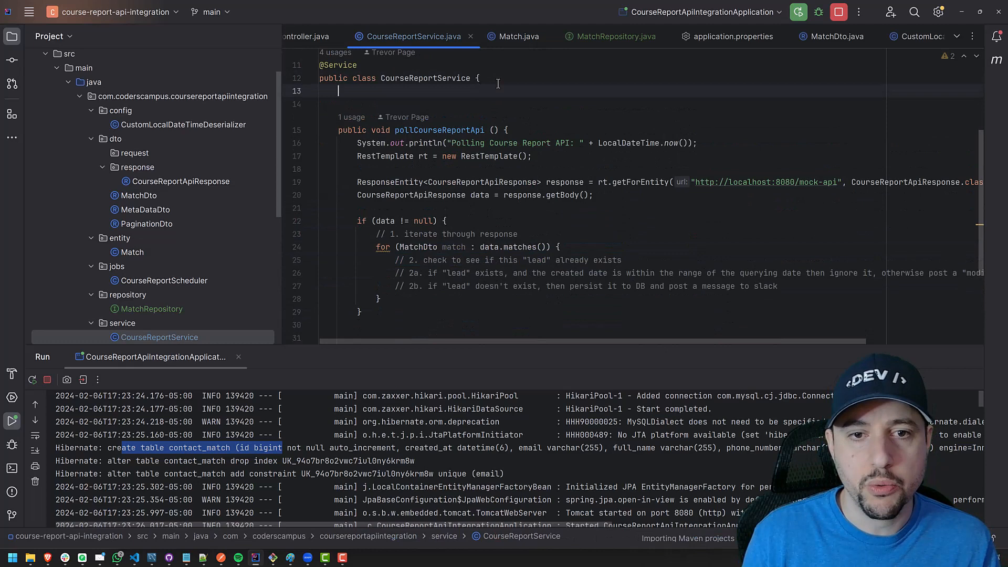
Declare private MatchRepository matchRepository in CourseReportService and generate a constructor initializing it.
{"action": "type", "text": "private"}
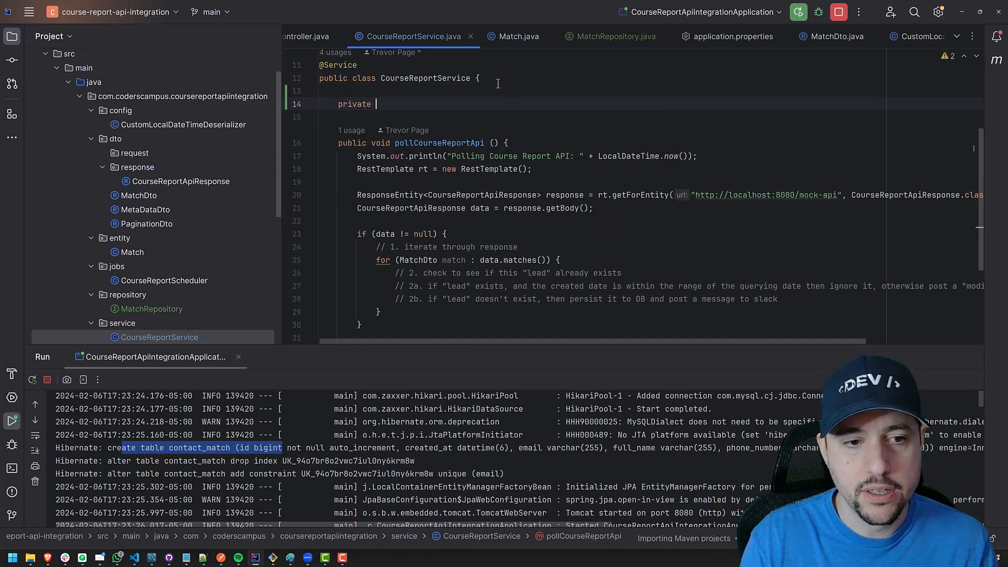
{"action": "type", "text": "Match"}
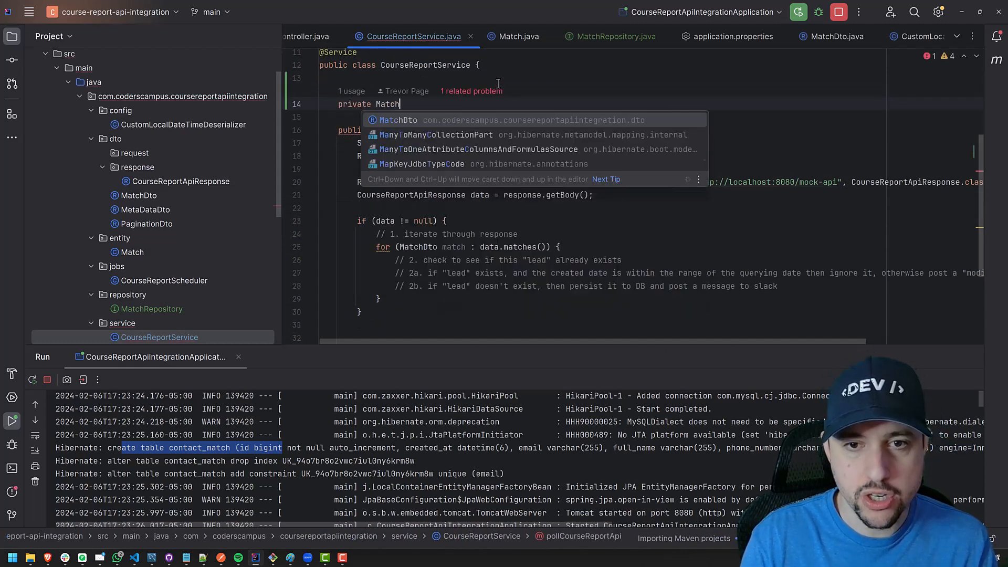
{"action": "type", "text": "Repository"}
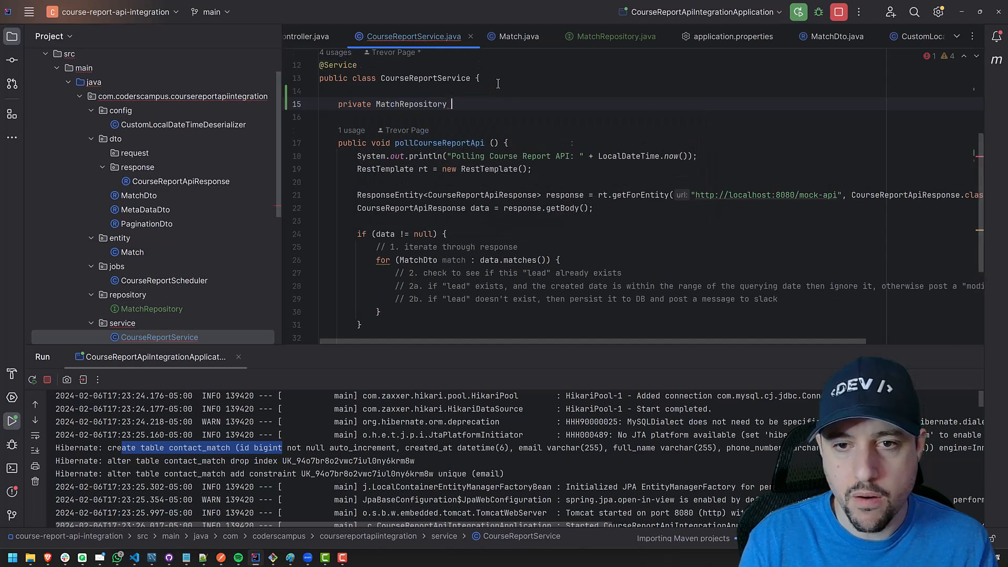
{"action": "type", "text": "matchRepository;"}
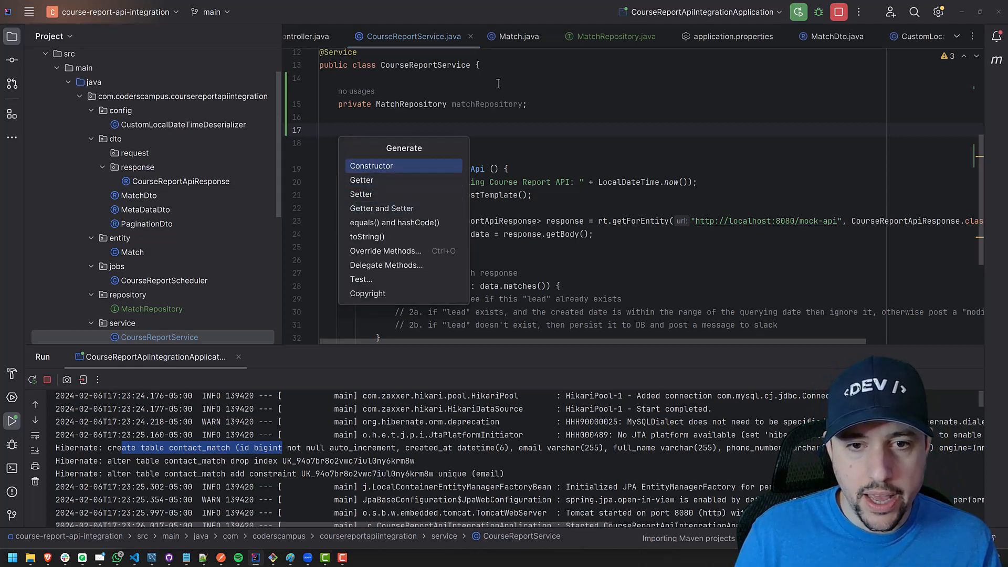
{"action": "left_click", "coordinate": [371, 165]}
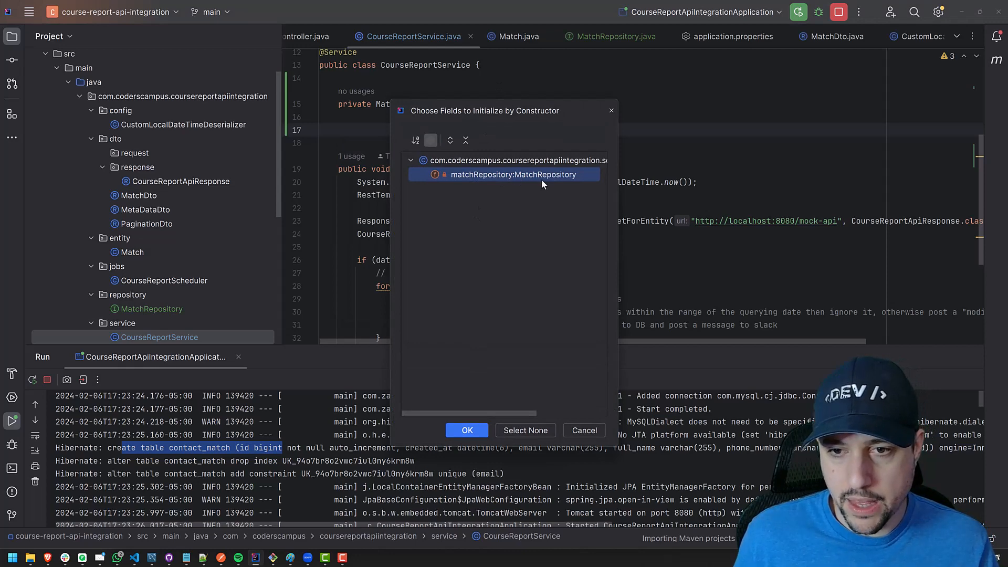
{"action": "left_click", "coordinate": [466, 430]}
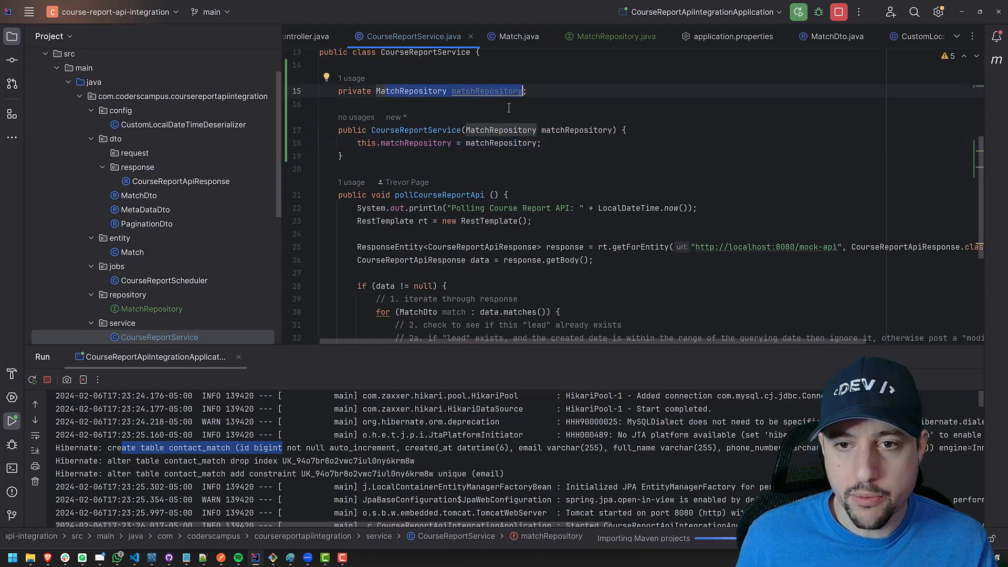
Begin a matchRepository call on a new line under the 'already exists' comment.
{"action": "scroll", "scroll_direction": "down", "scroll_amount": 3}
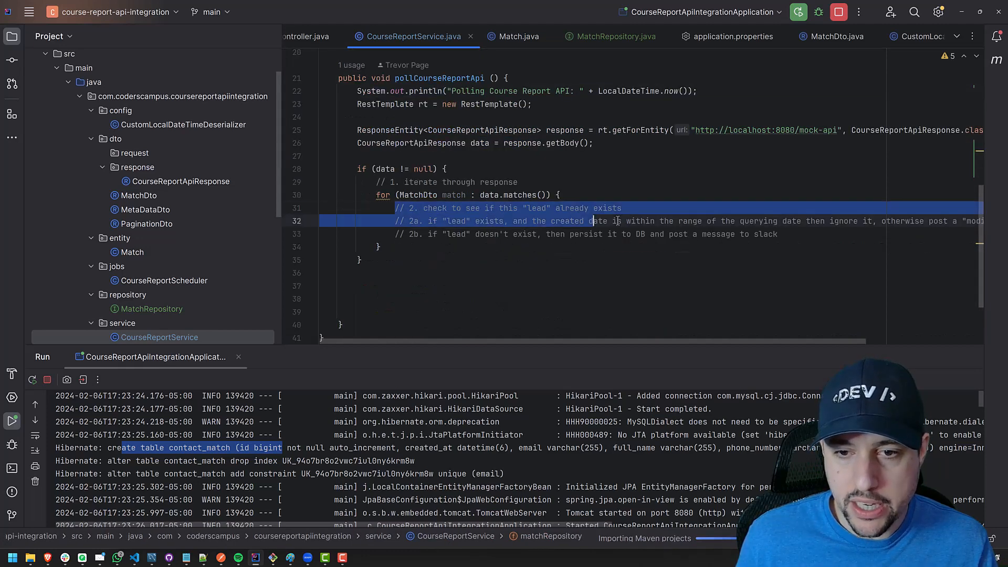
{"action": "left_click", "coordinate": [620, 208]}
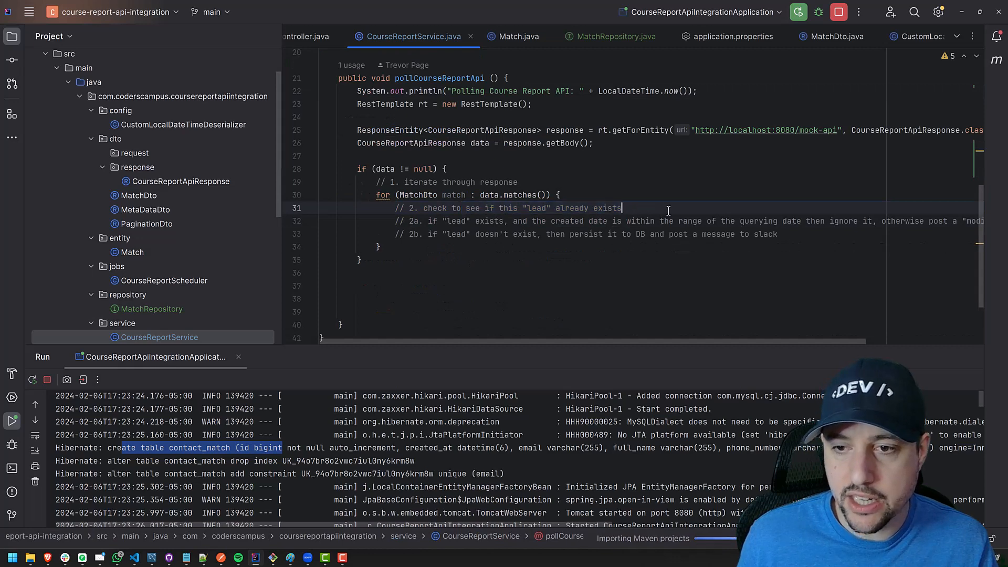
{"action": "key", "text": "enter"}
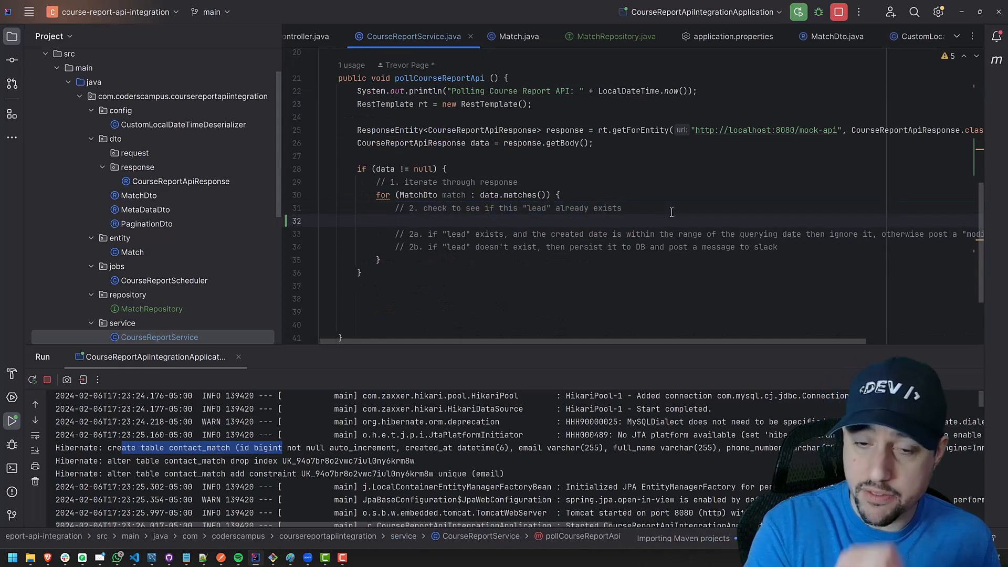
{"action": "type", "text": "matchRepository."}
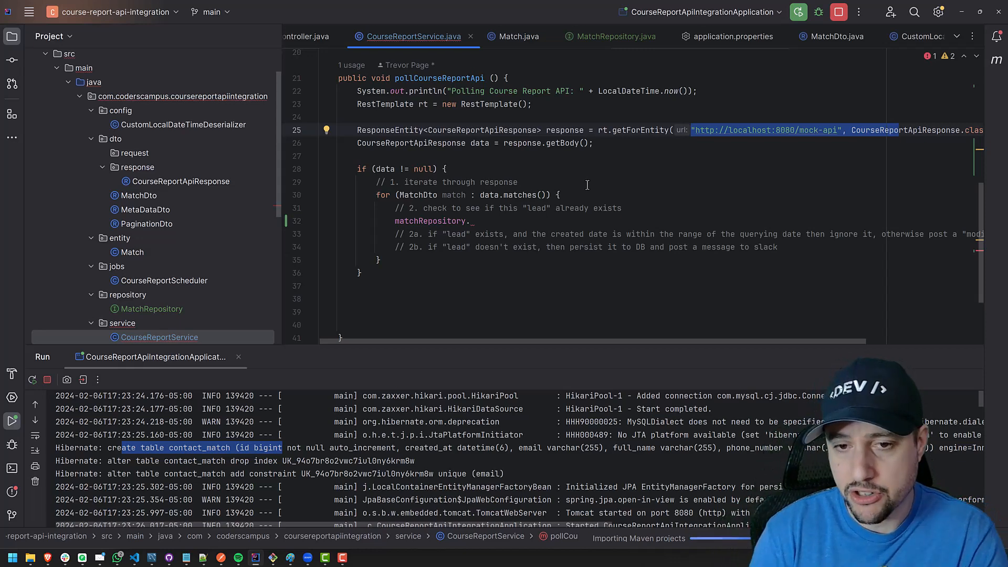
Try matchRepository.findBy, find no findByEmail completion, and clear the unfinished call.
{"action": "left_click", "coordinate": [472, 221]}
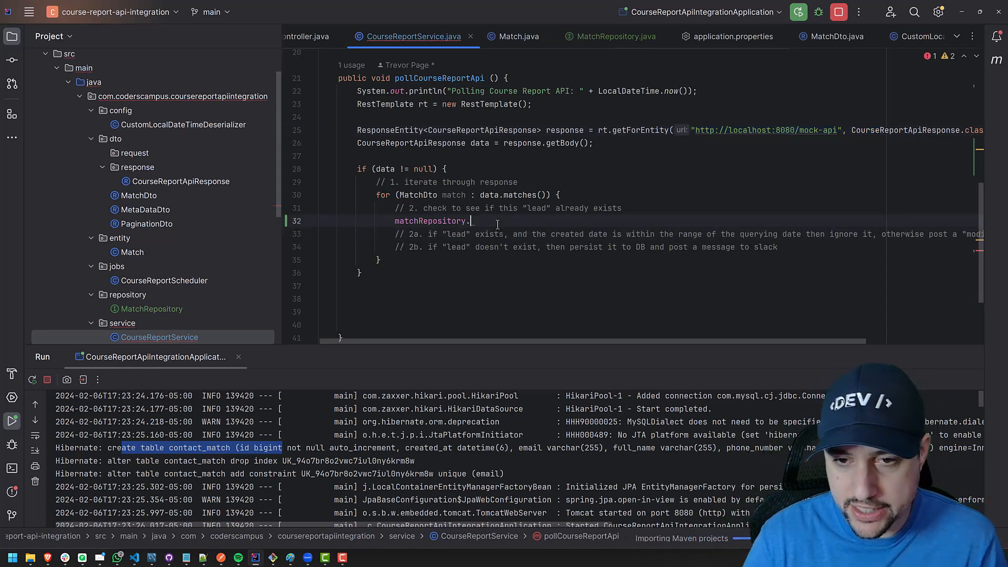
{"action": "type", "text": "findBy"}
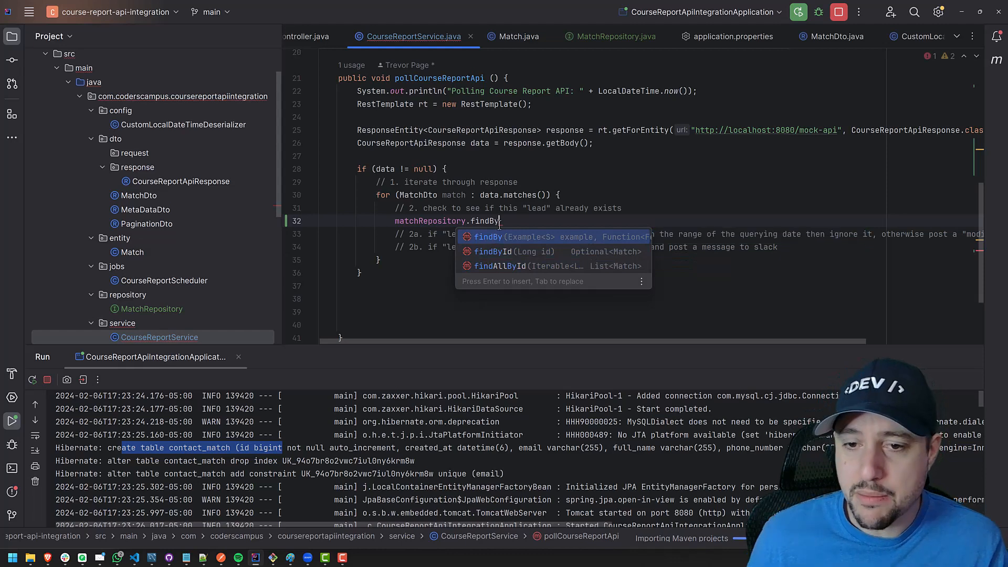
{"action": "key", "text": "Escape"}
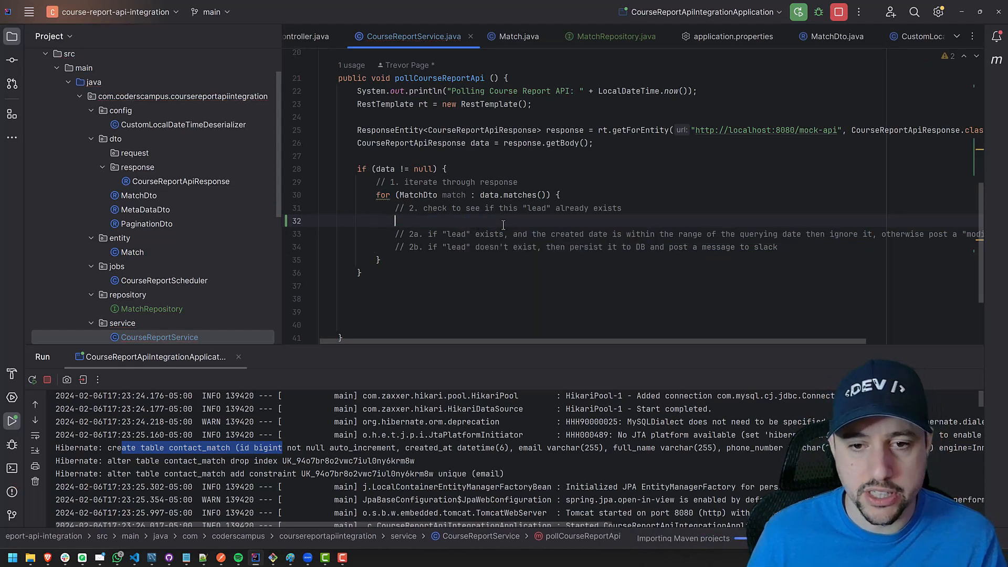
{"action": "type", "text": "matchRepository.findBy"}
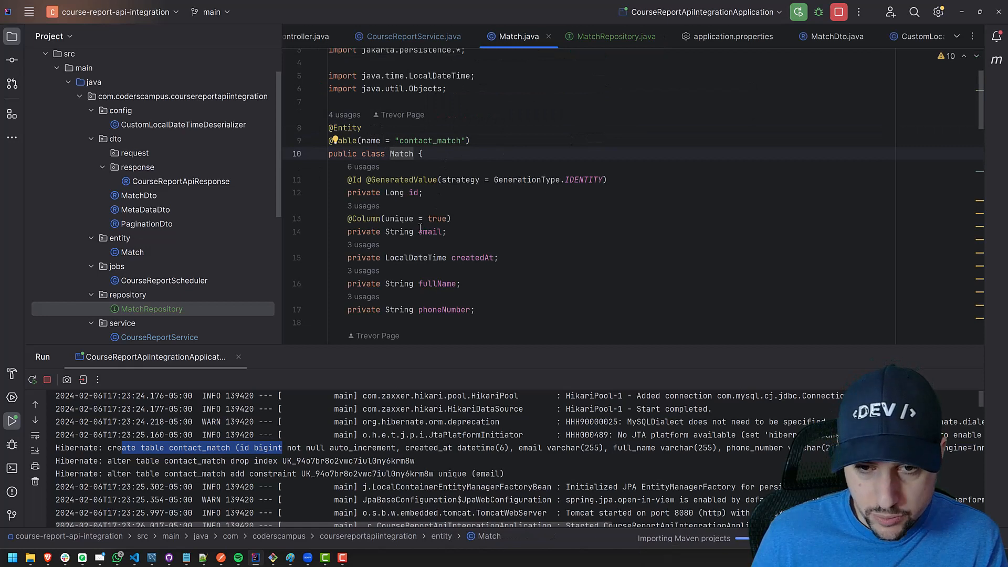
Note the email field in Match and return to the MatchRepository interface.
{"action": "double_click", "coordinate": [429, 231]}
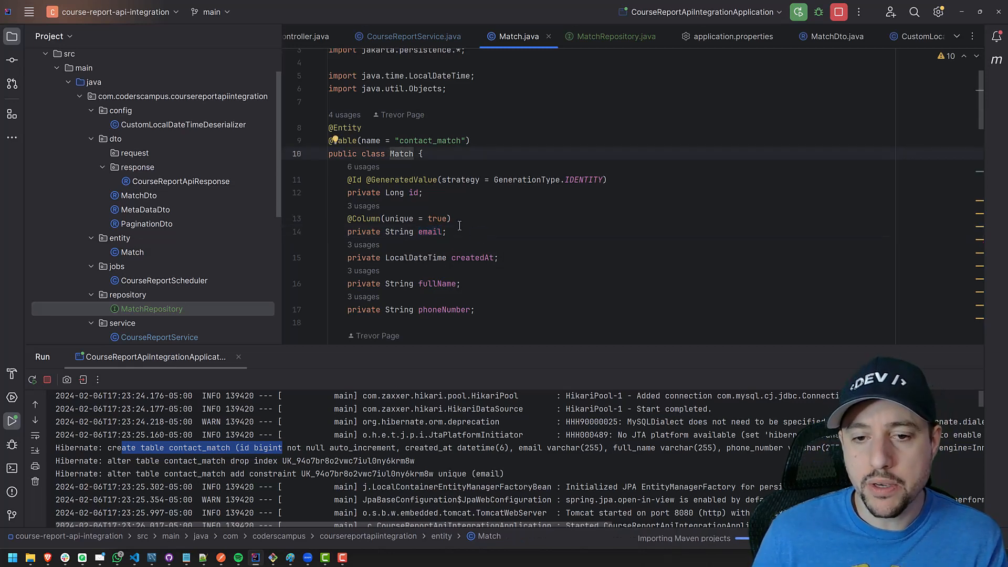
{"action": "left_click", "coordinate": [608, 36]}
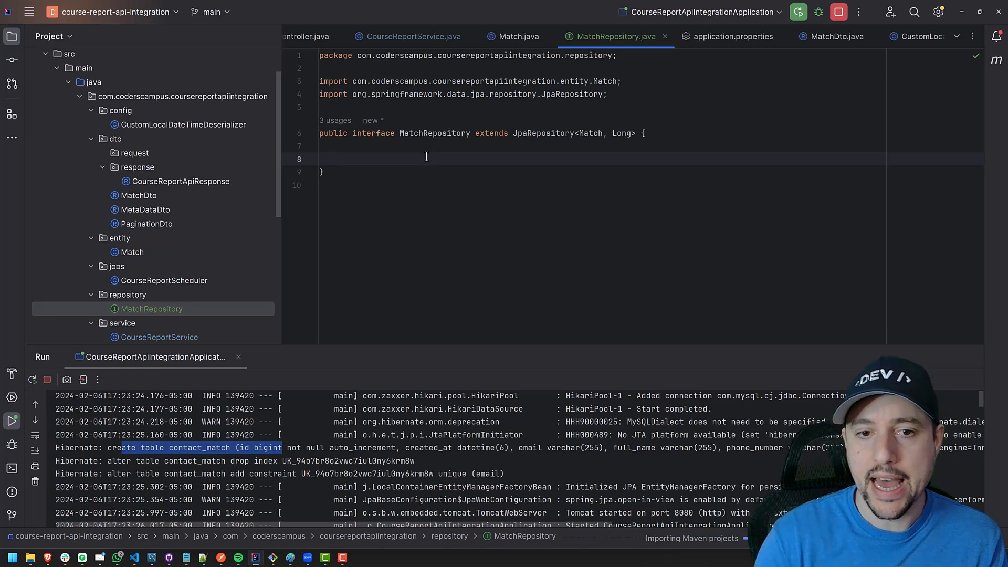
Add a findByEmail() stub with comment // select * from match_contact where email = 'blahblah'.
{"action": "type", "text": "findByEmail"}
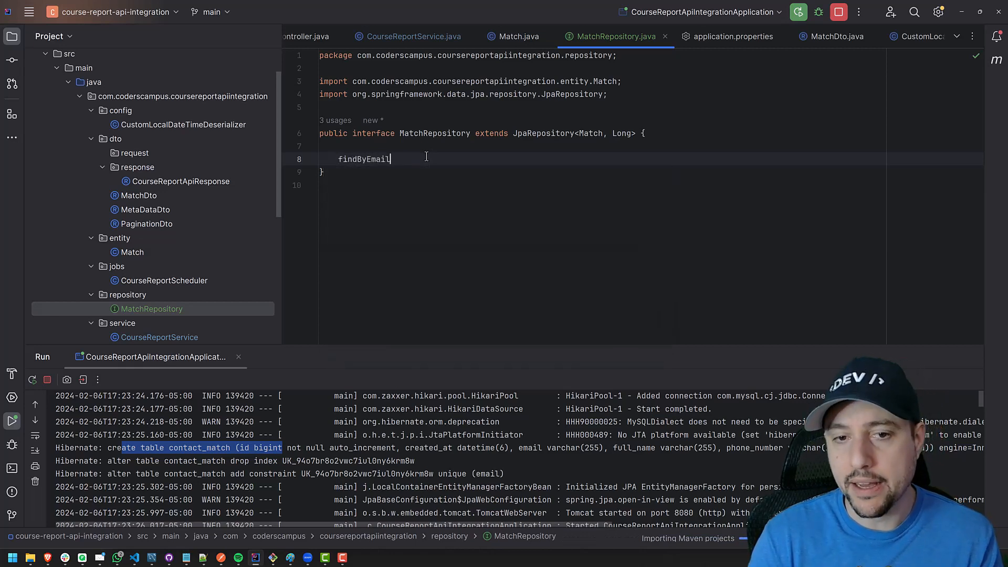
{"action": "type", "text": "()"}
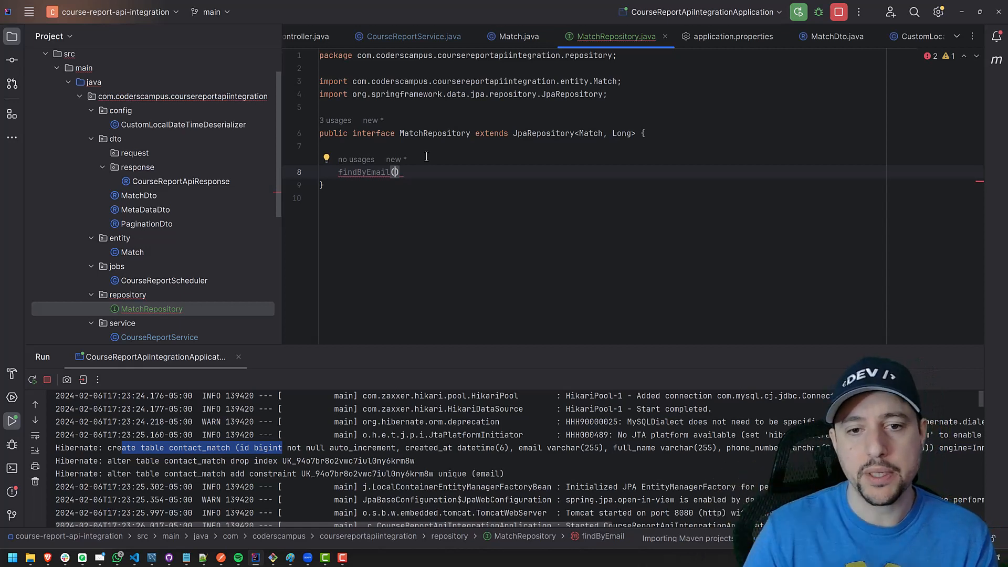
{"action": "type", "text": "// select * fro"}
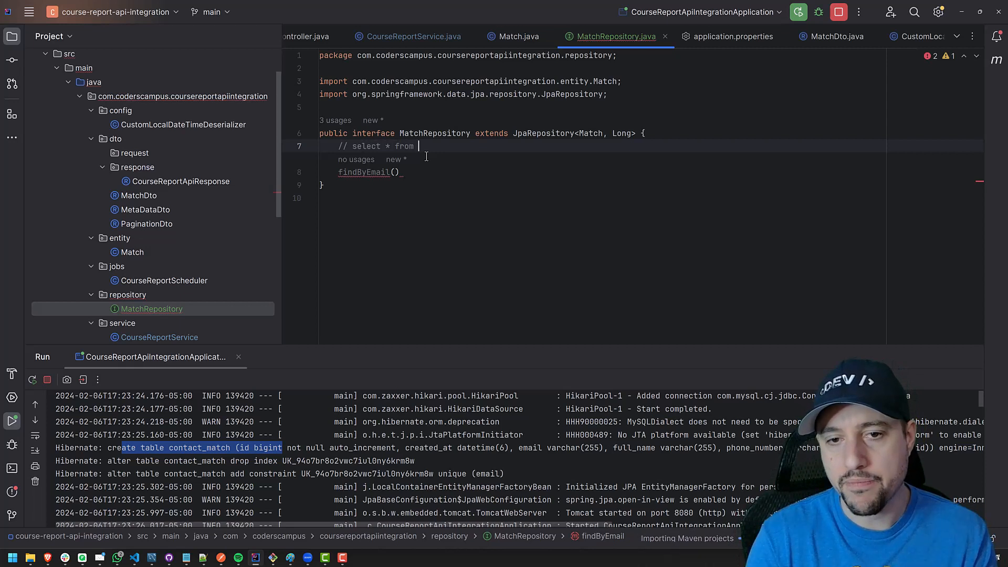
{"action": "type", "text": "match_contact wher"}
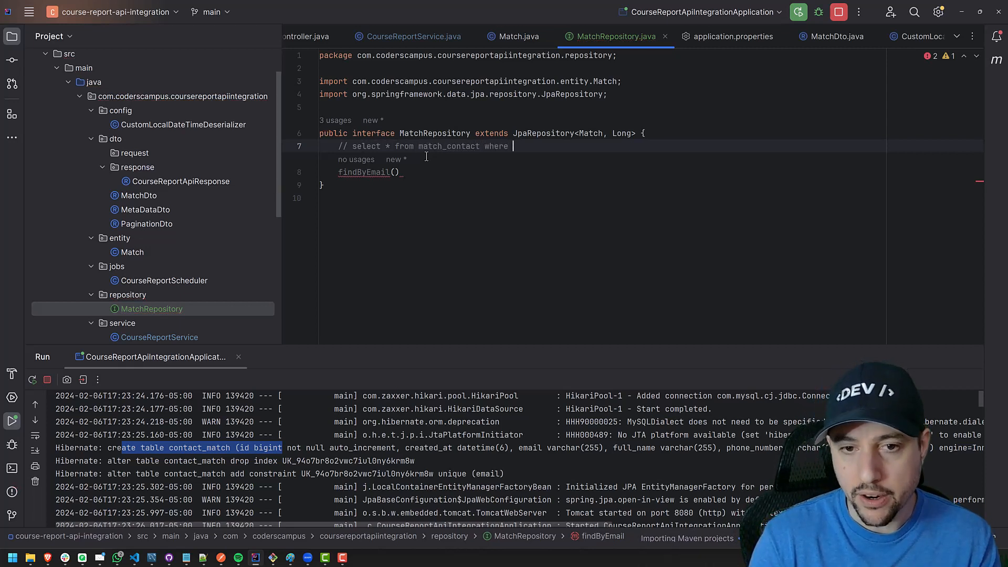
{"action": "type", "text": "email ="}
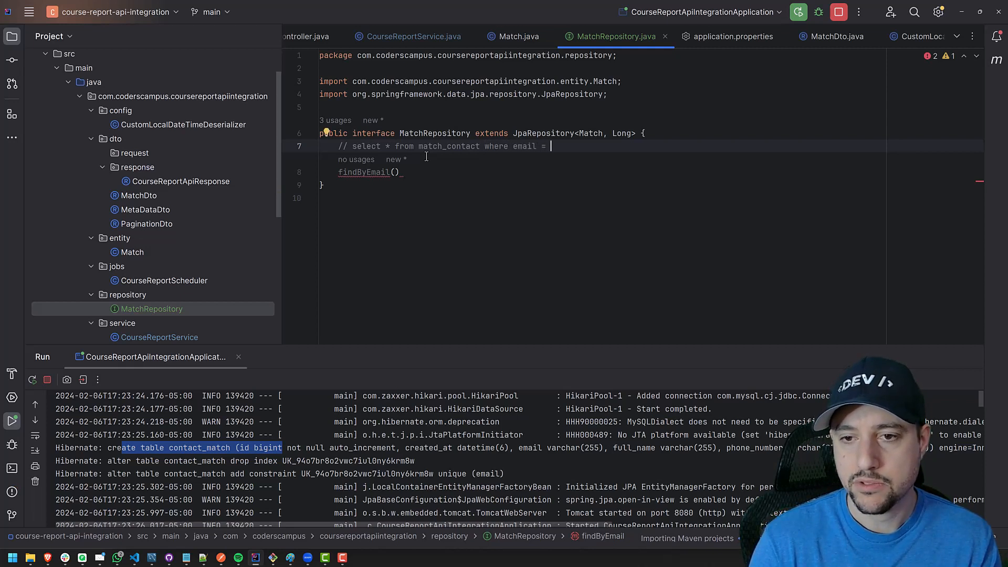
{"action": "type", "text": "'b"}
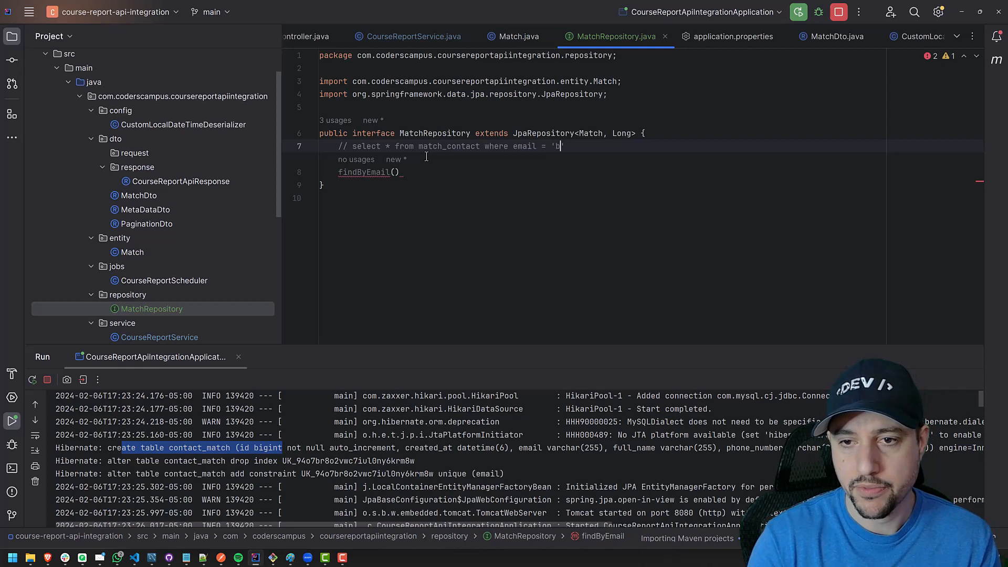
{"action": "type", "text": "lahblah"}
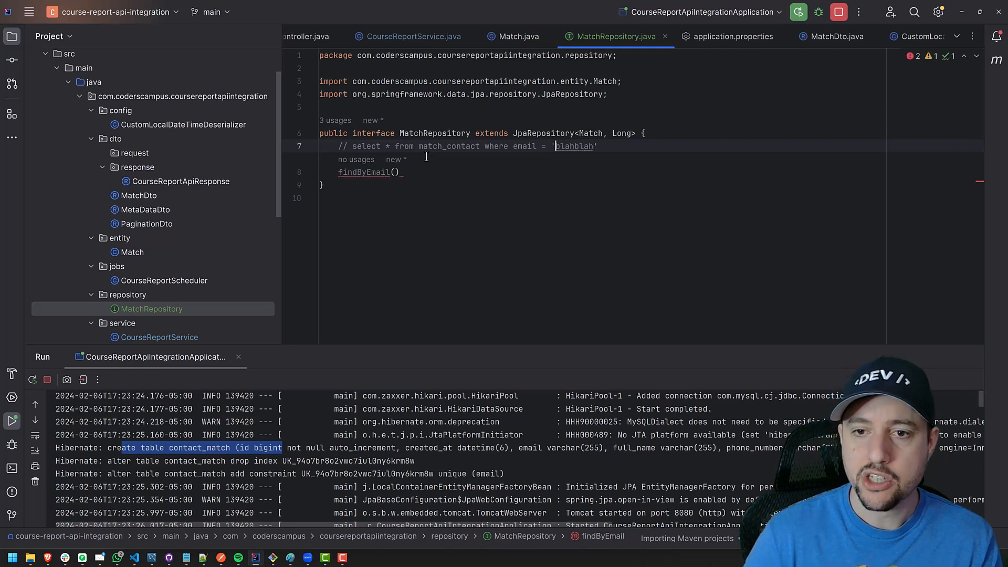
Give findByEmail a String parameter, first named dogPoop to show the name is arbitrary.
{"action": "double_click", "coordinate": [574, 146]}
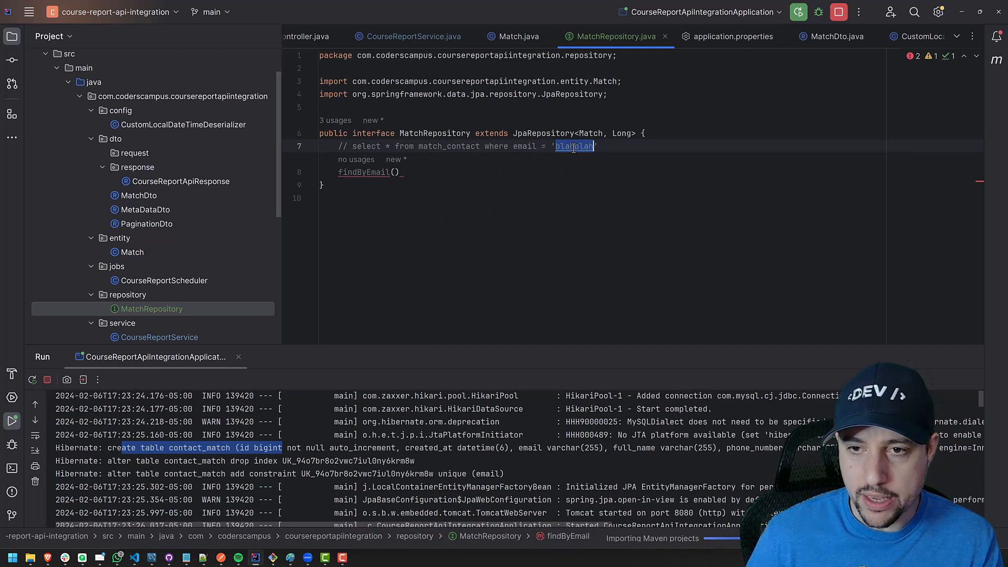
{"action": "mouse_move", "coordinate": [497, 155]}
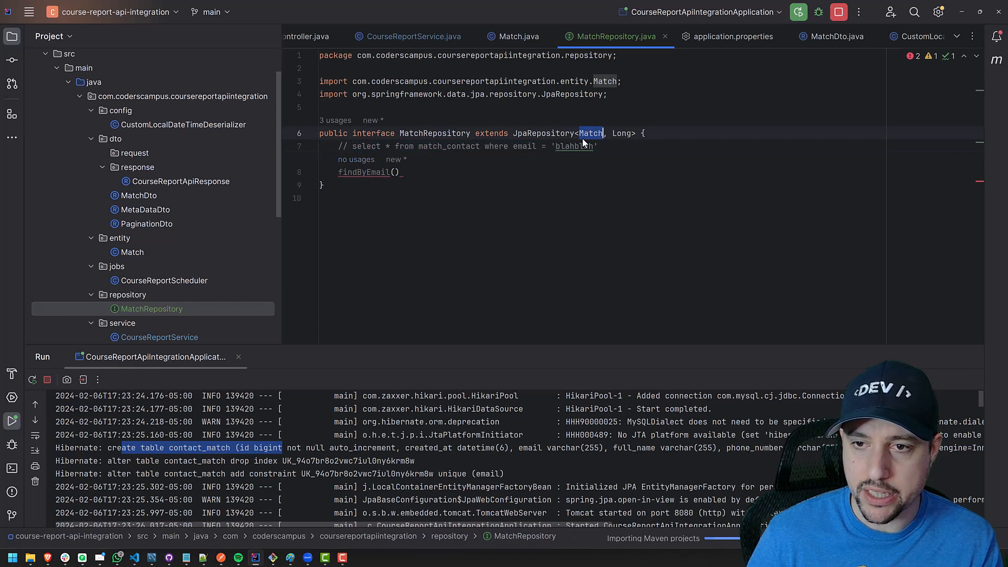
{"action": "mouse_move", "coordinate": [600, 143]}
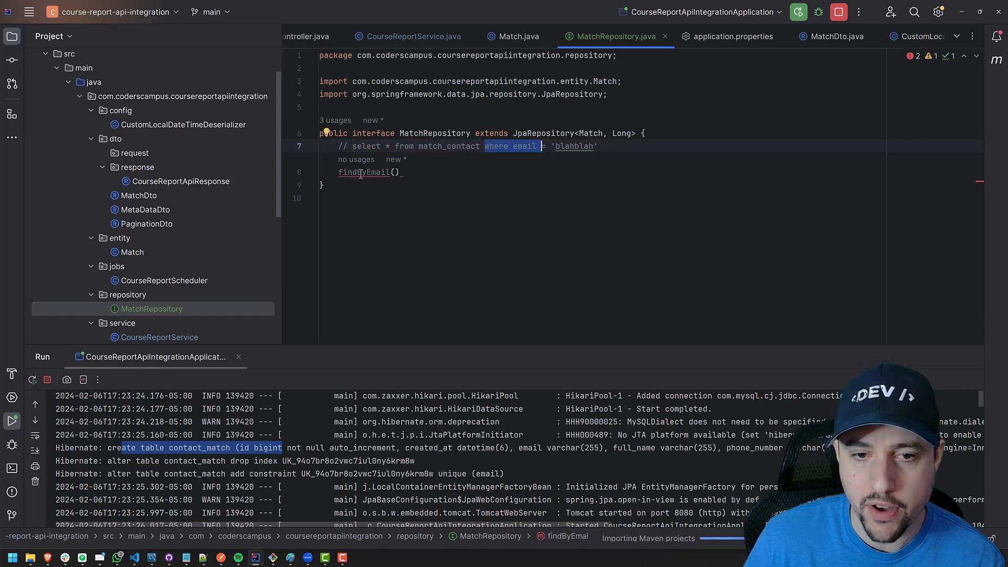
{"action": "double_click", "coordinate": [364, 172]}
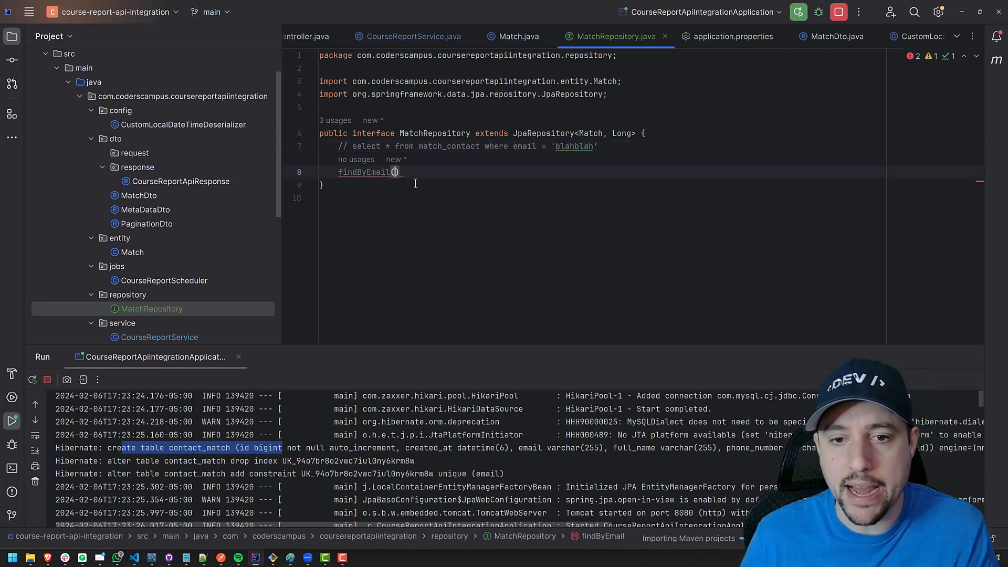
{"action": "type", "text": "String"}
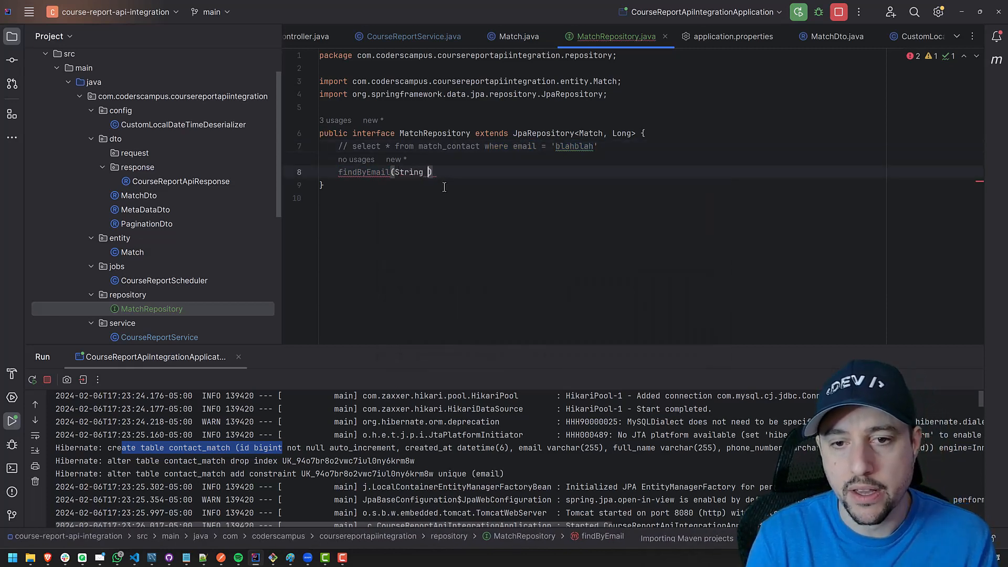
{"action": "type", "text": "email)"}
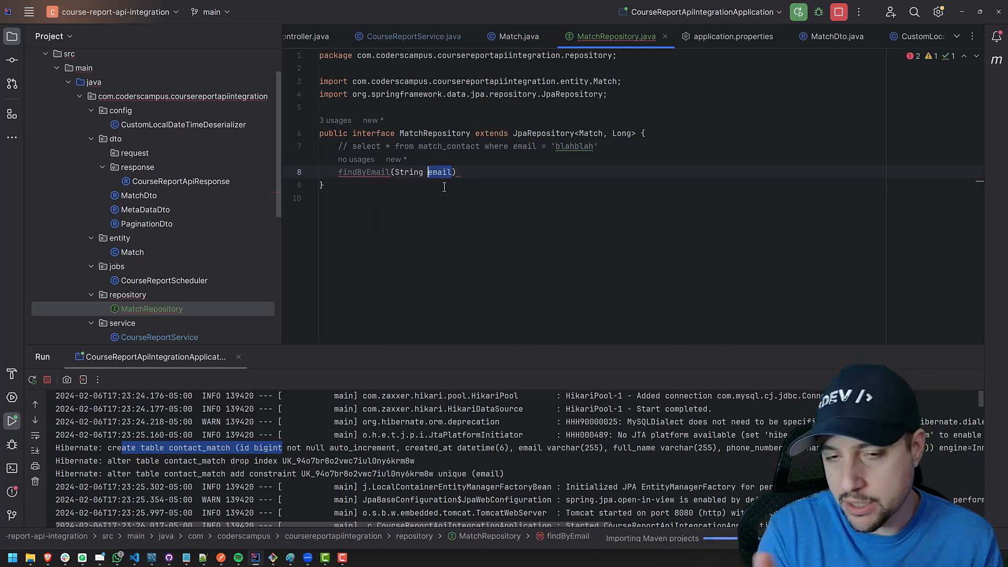
{"action": "type", "text": "dogPoop"}
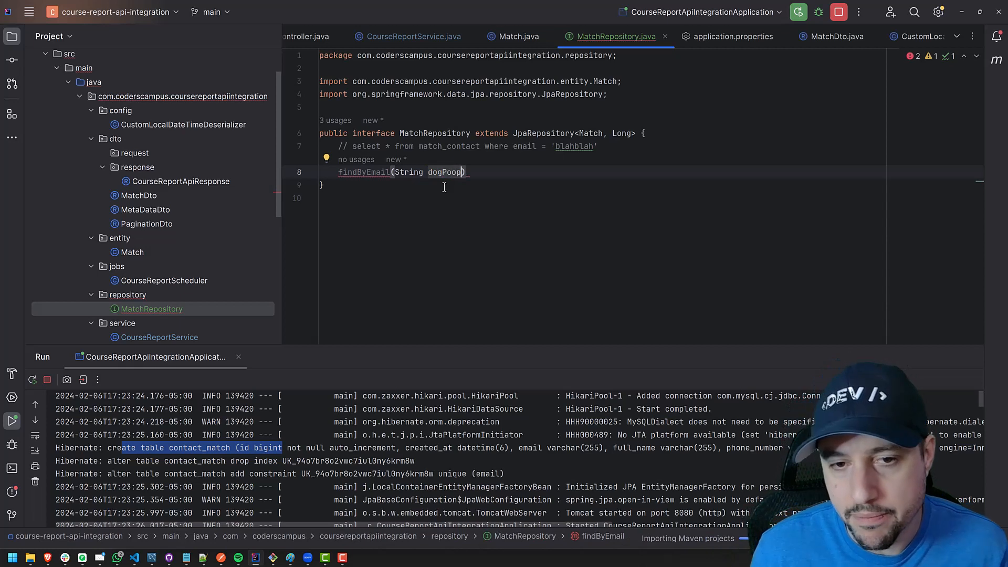
Check the Match id field, then rename the parameter to email.
{"action": "double_click", "coordinate": [363, 171]}
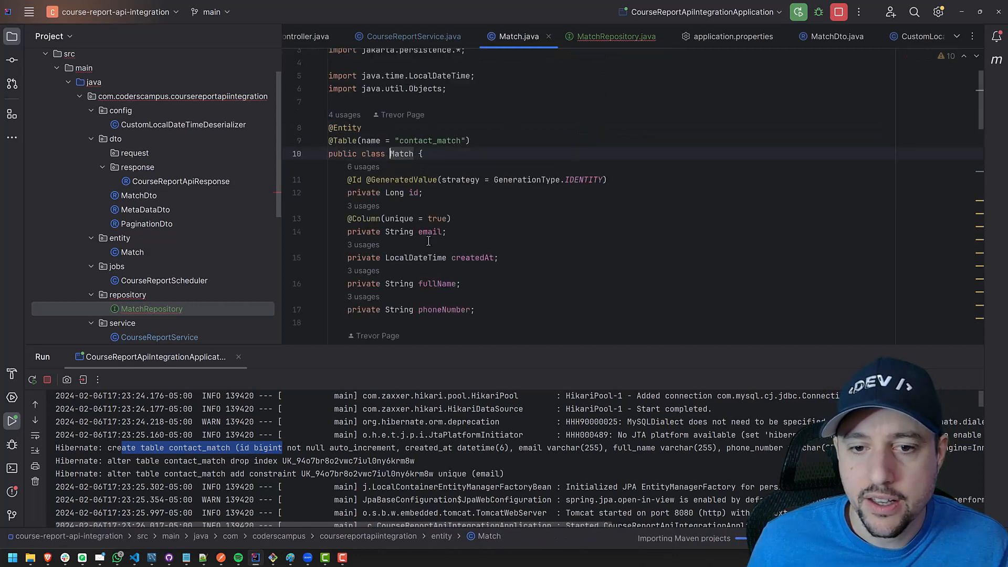
{"action": "double_click", "coordinate": [429, 192]}
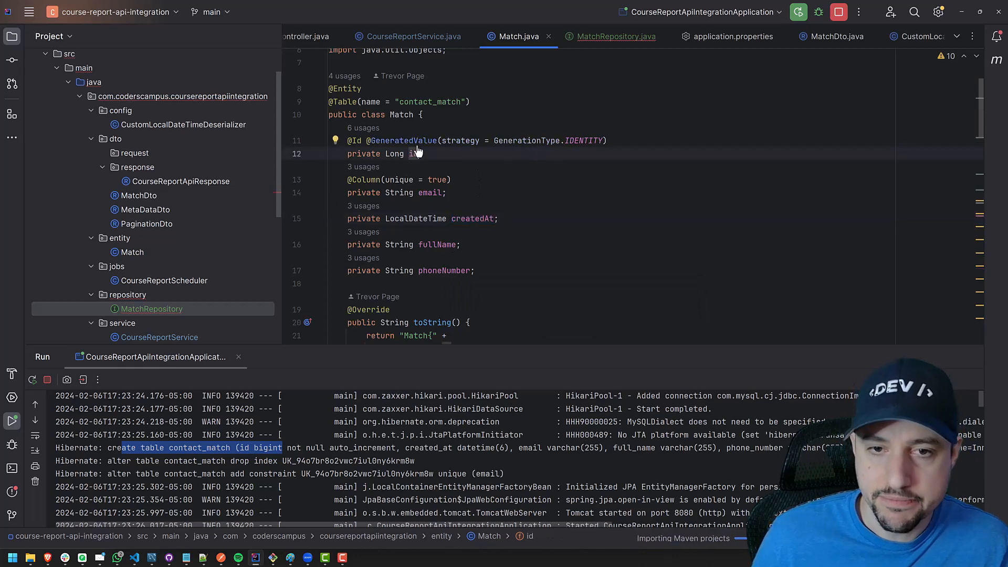
{"action": "left_click", "coordinate": [614, 36]}
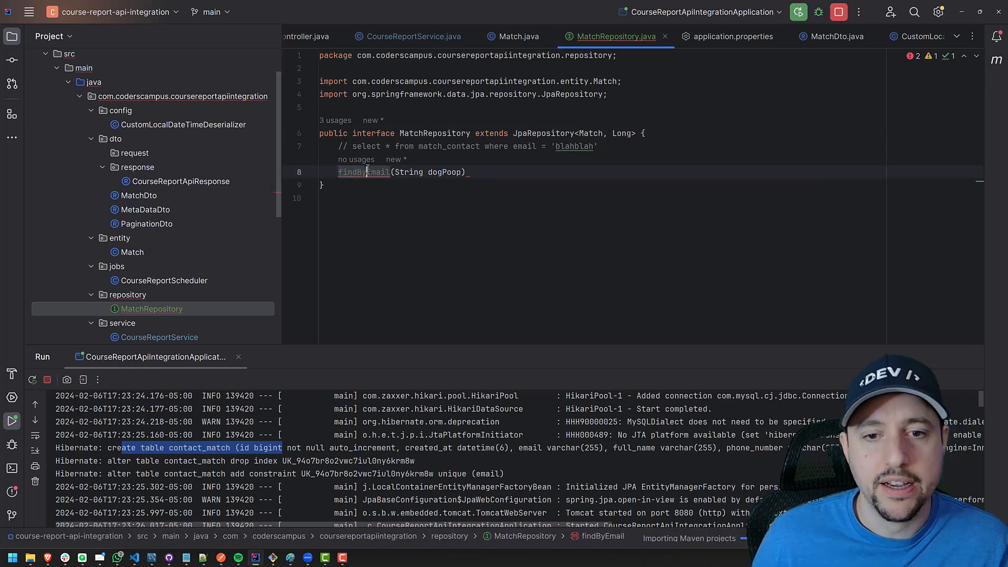
{"action": "double_click", "coordinate": [364, 172]}
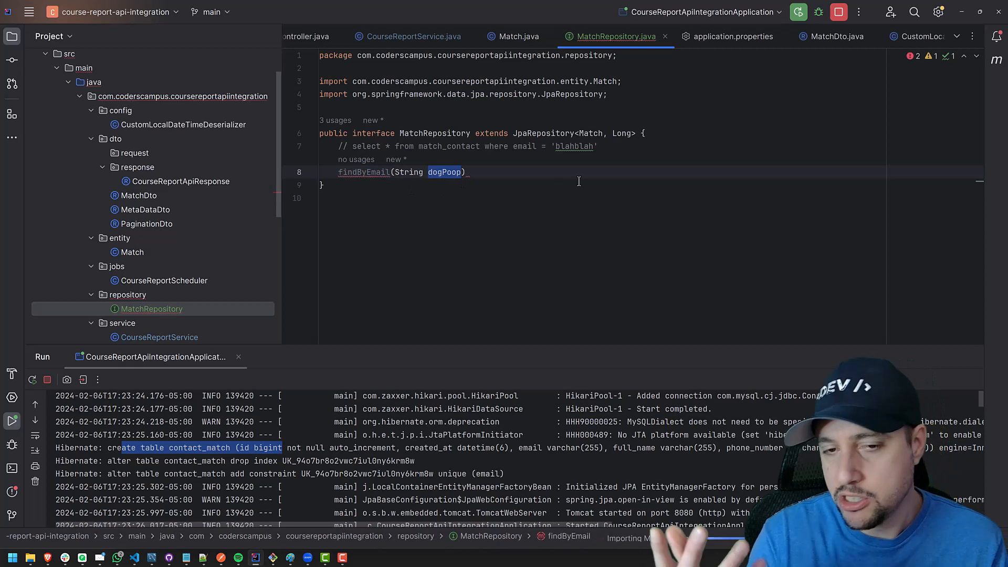
{"action": "type", "text": "email"}
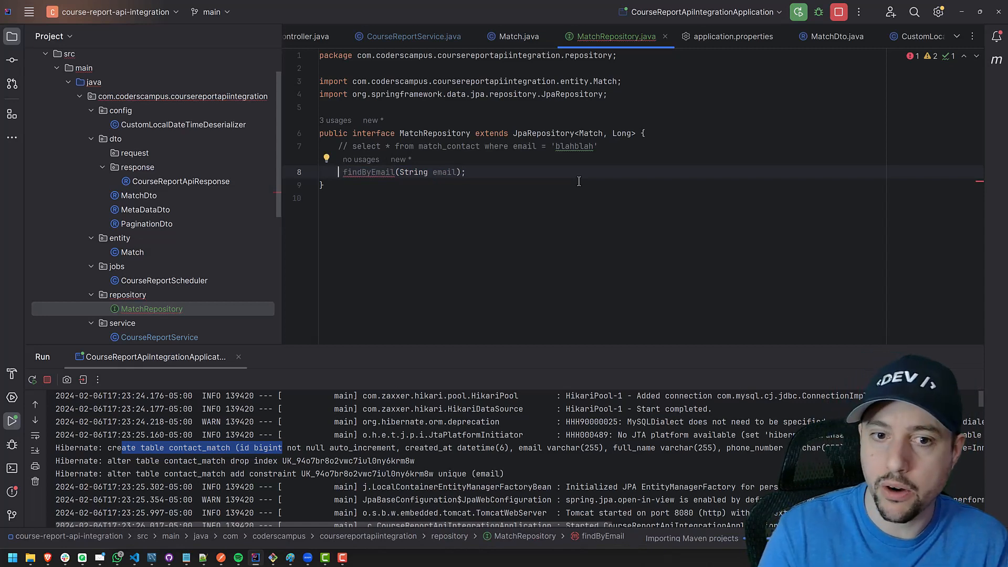
Change findByEmail in MatchRepository to return Optional<Match> with java.util.Optional imported.
{"action": "type", "text": "Optional<>"}
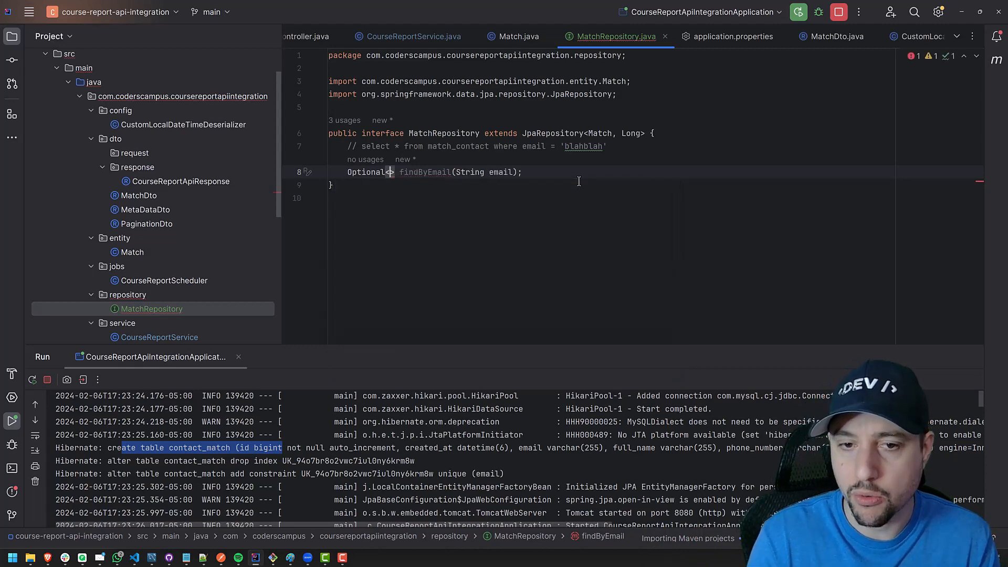
{"action": "type", "text": "Match"}
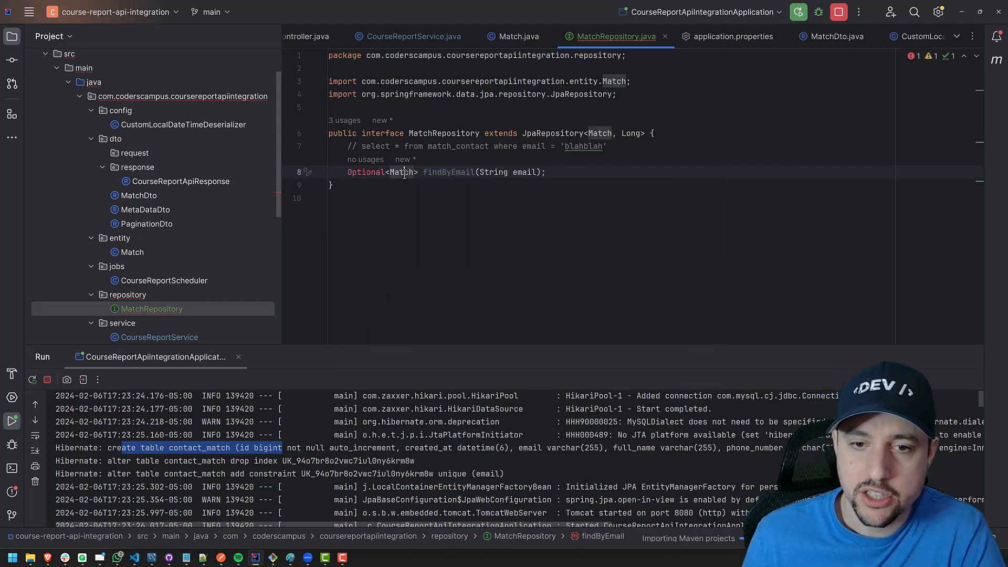
{"action": "double_click", "coordinate": [400, 171]}
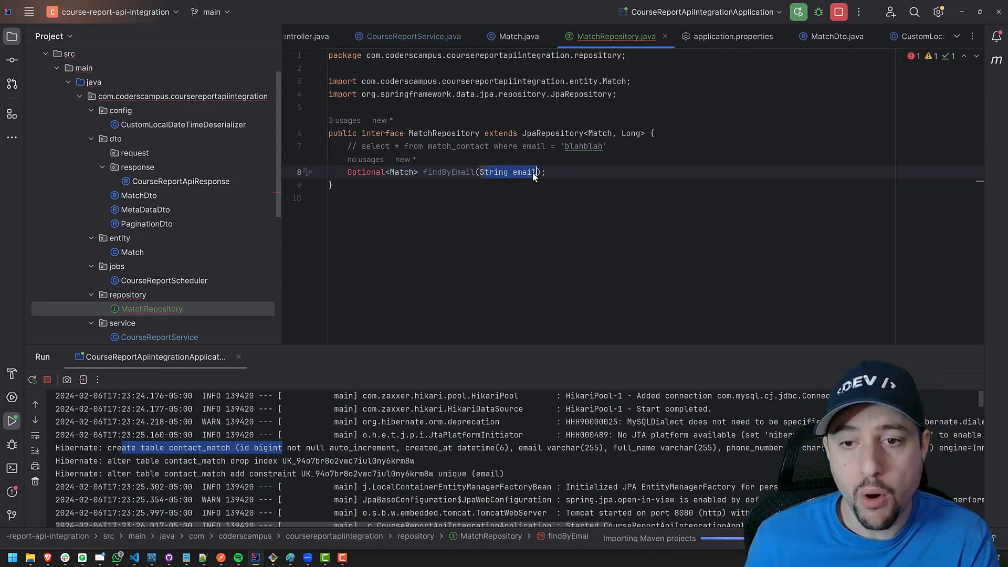
{"action": "double_click", "coordinate": [523, 171]}
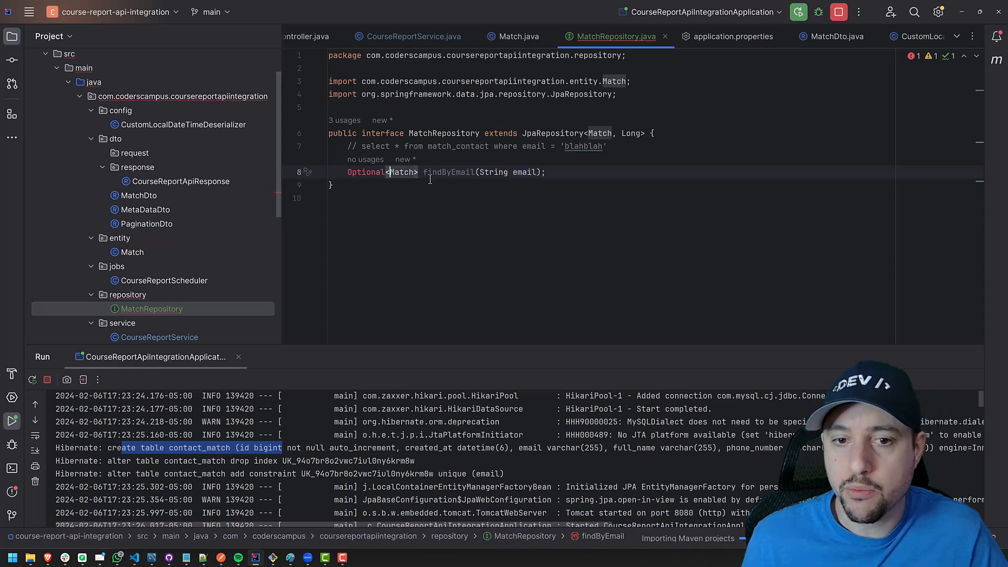
{"action": "type", "text": "Set"}
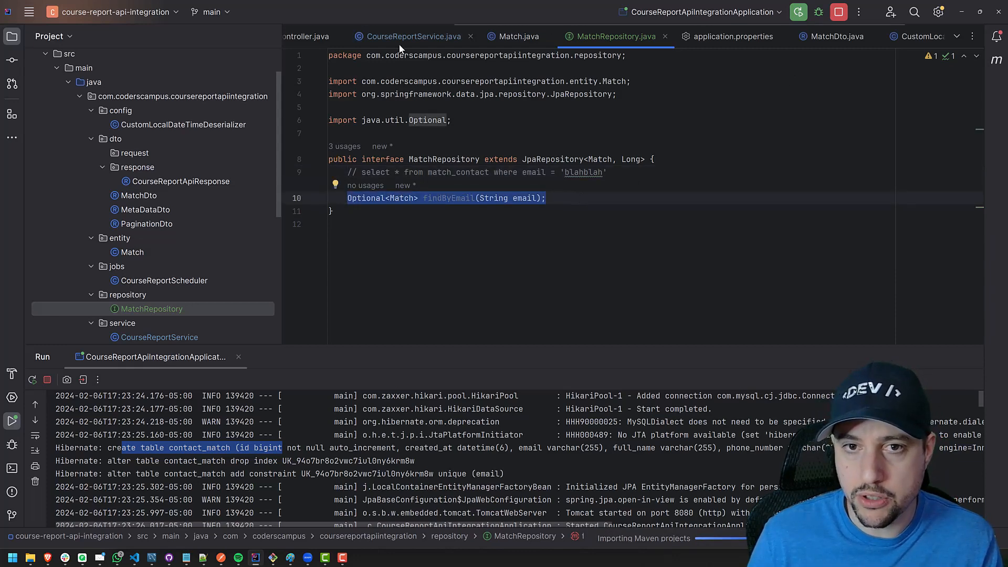
In CourseReportService's loop, assign matchRepository.findByEmail(match.email()) to Optional<Match> aMatchOpt.
{"action": "left_click", "coordinate": [411, 36]}
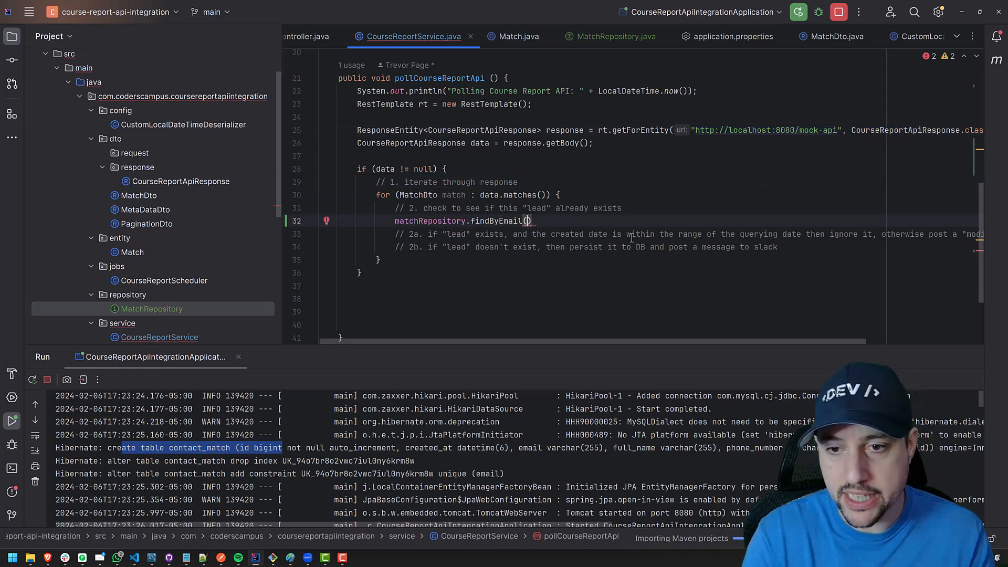
{"action": "type", "text": "match."}
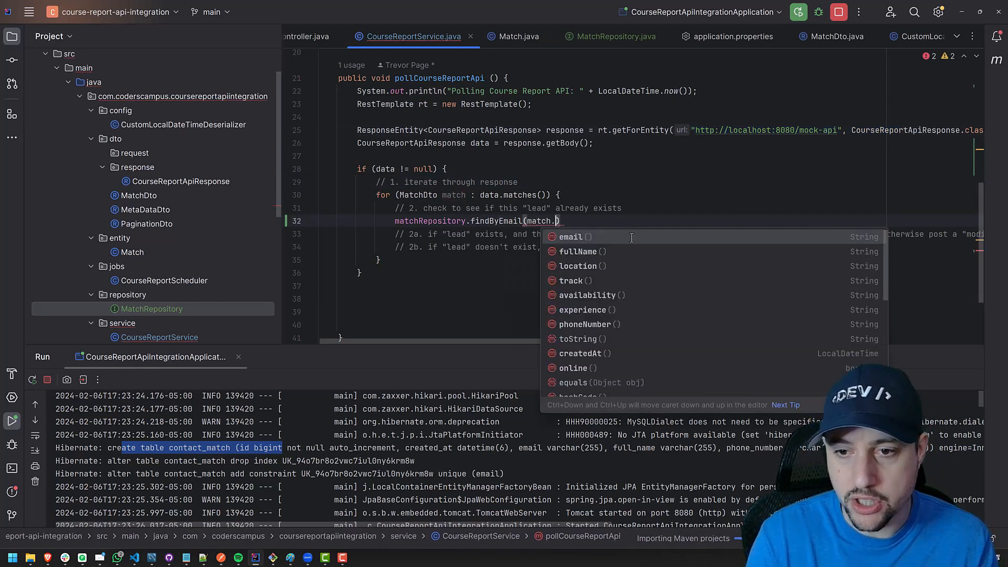
{"action": "left_click", "coordinate": [573, 236]}
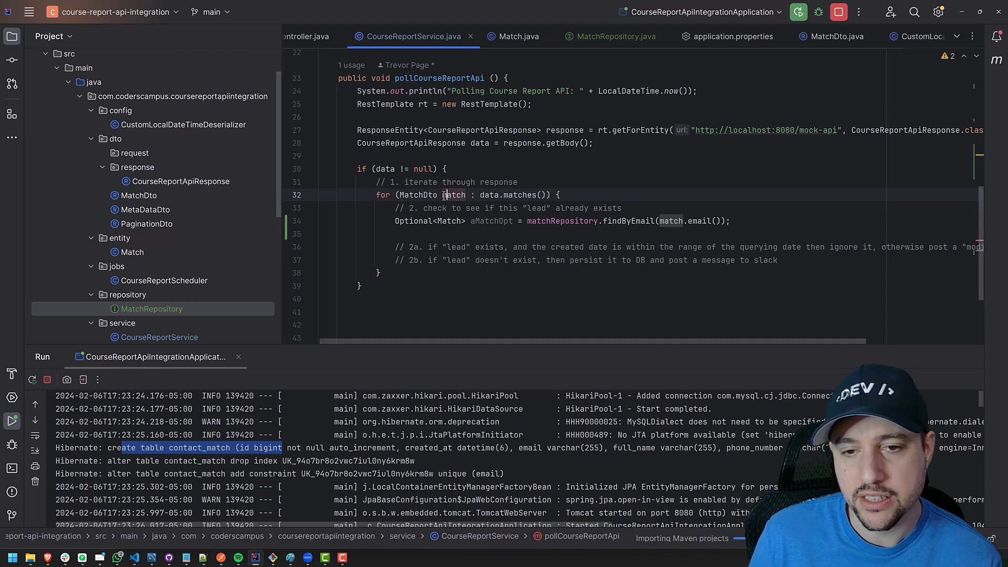
{"action": "double_click", "coordinate": [454, 195]}
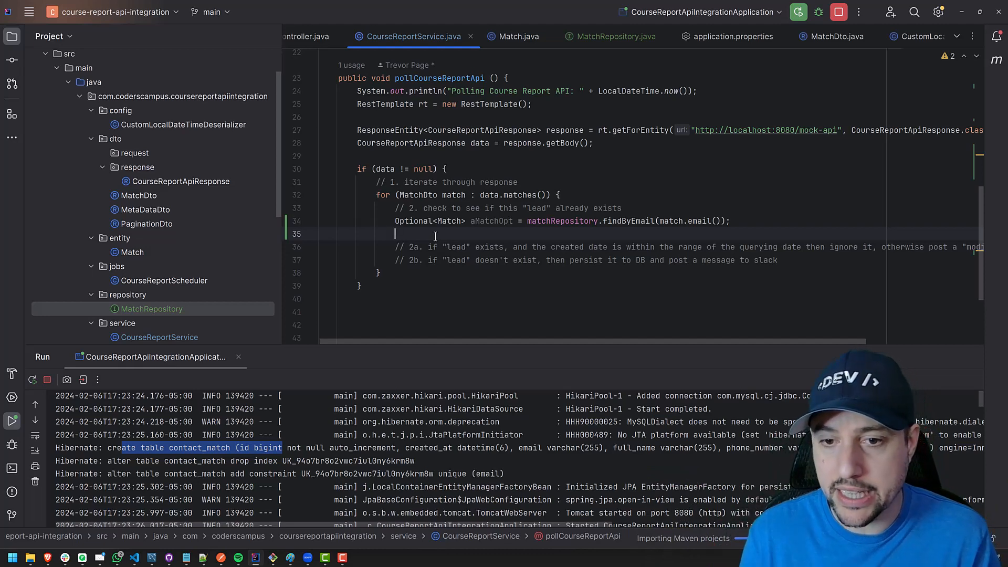
Call aMatchOpt.ifPresentOrElse printing aMatch, else printing "No match found".
{"action": "type", "text": "aMatchOpt.if"}
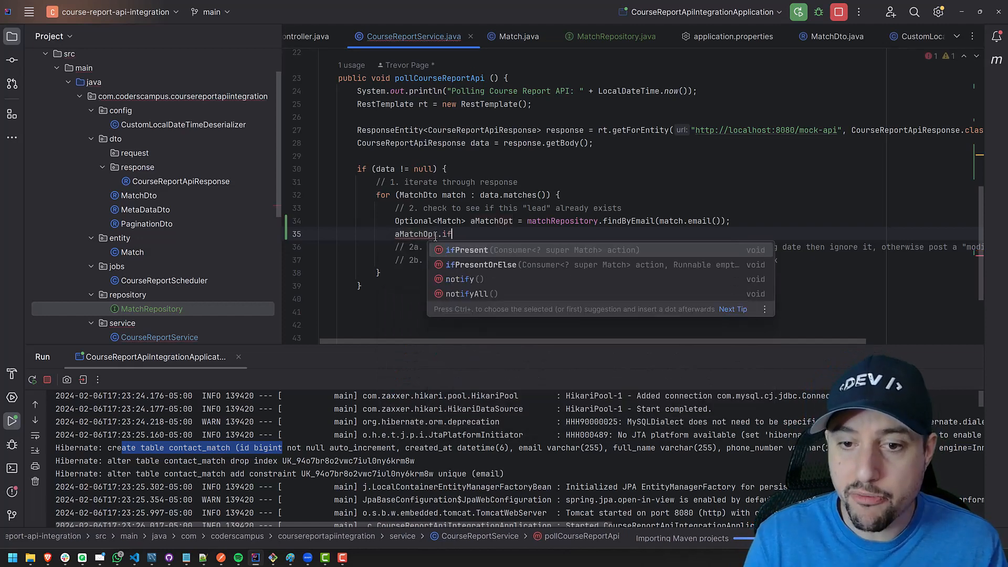
{"action": "type", "text": "pr"}
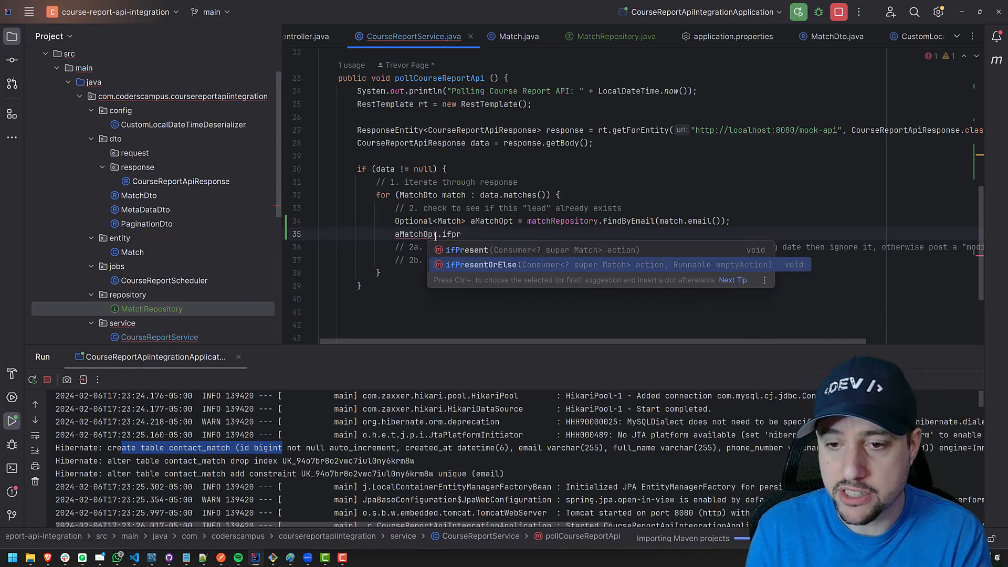
{"action": "key", "text": "Tab"}
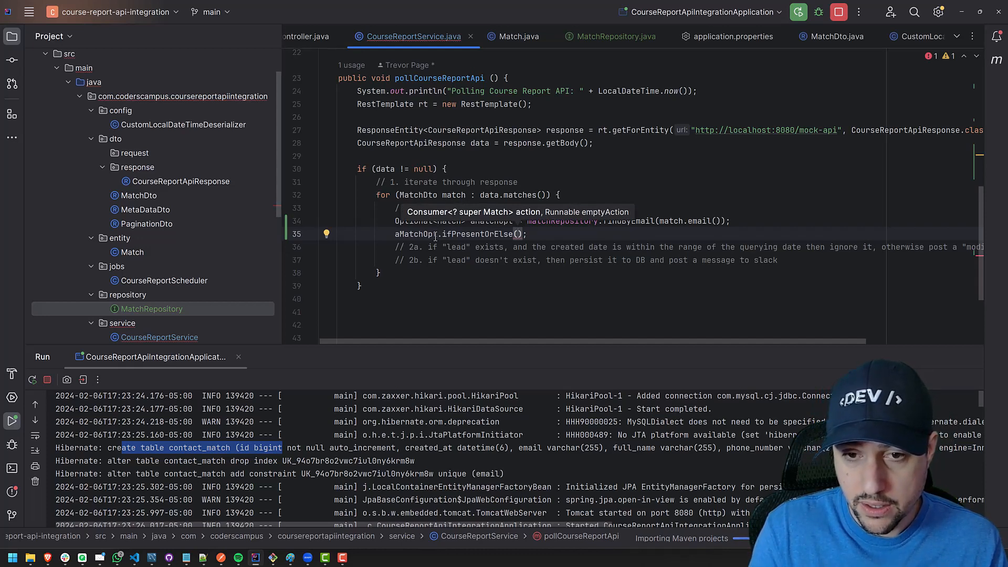
{"action": "type", "text": "aMatch -> {"}
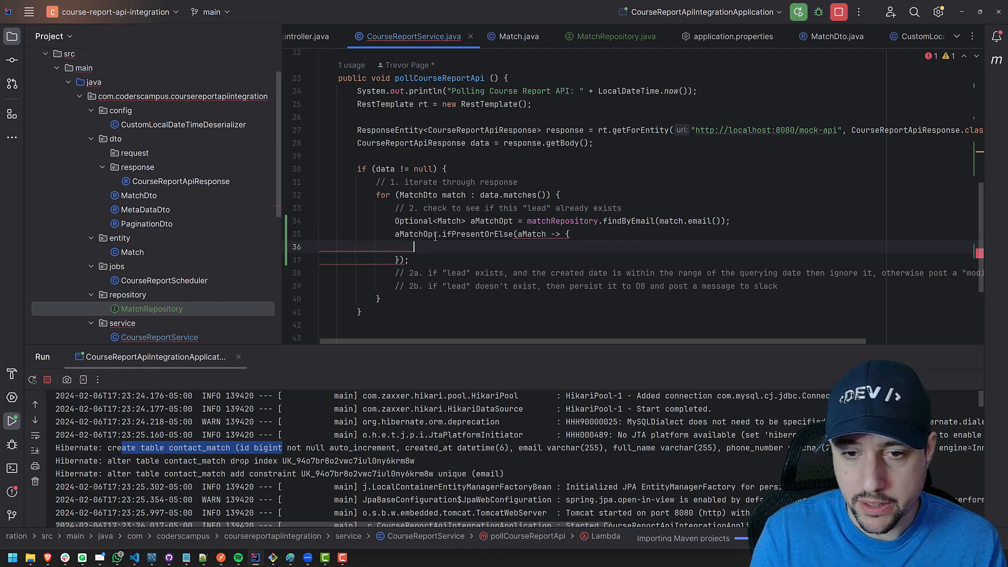
{"action": "type", "text": "System.out.println();"}
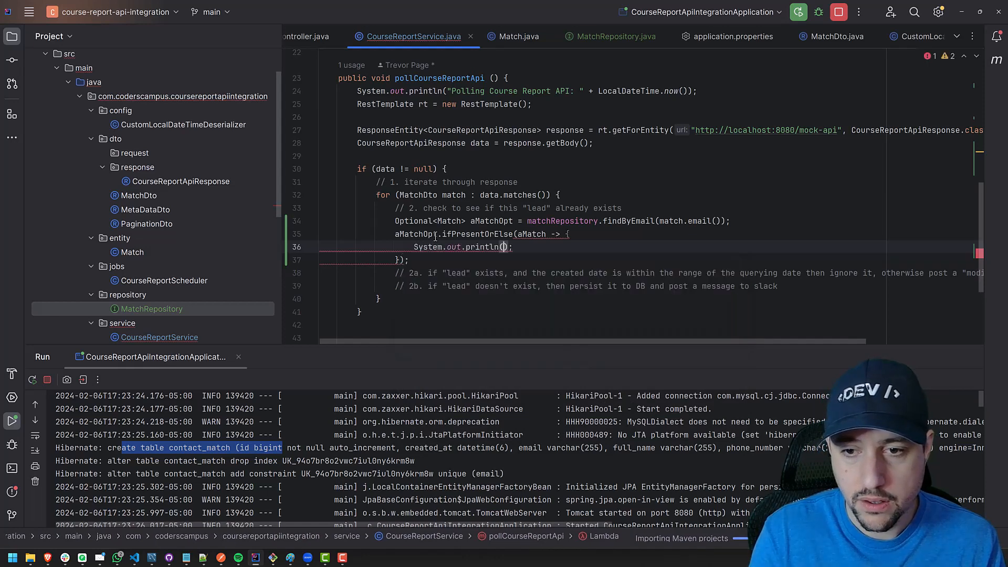
{"action": "type", "text": "aMatch"}
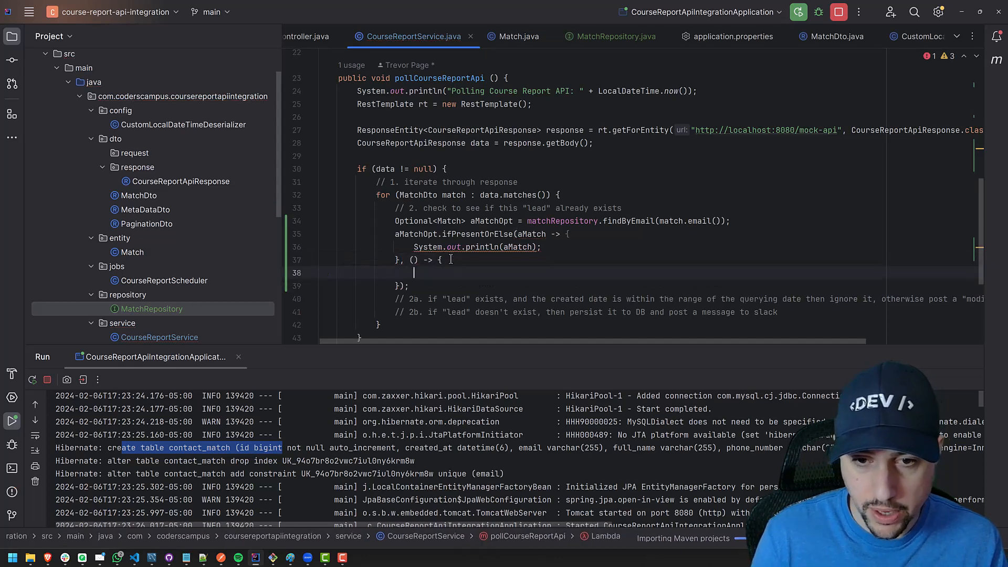
{"action": "type", "text": "sou"}
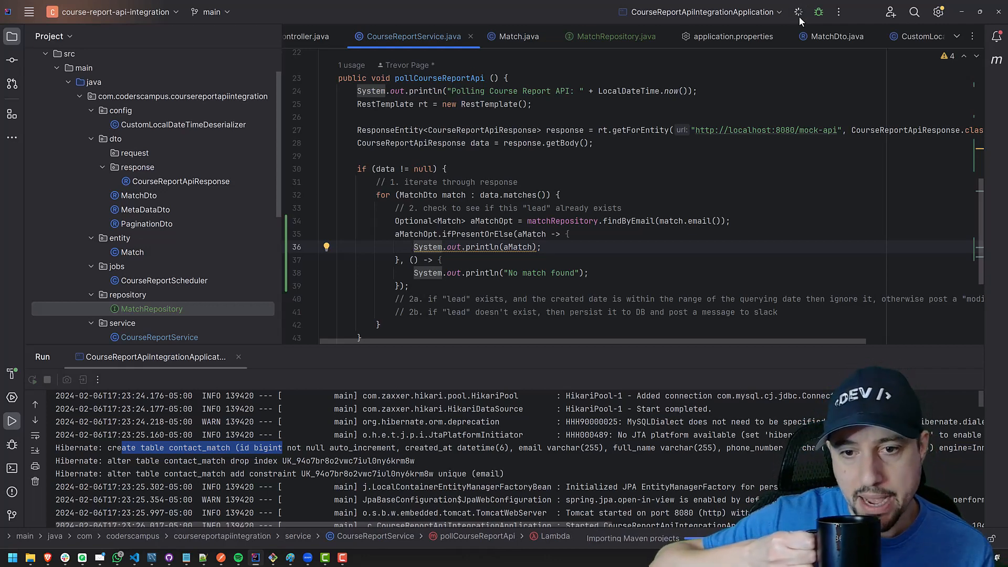
Rerun CourseReportApiIntegrationApplication so the console shows a fresh Spring Boot startup.
{"action": "left_click", "coordinate": [798, 11]}
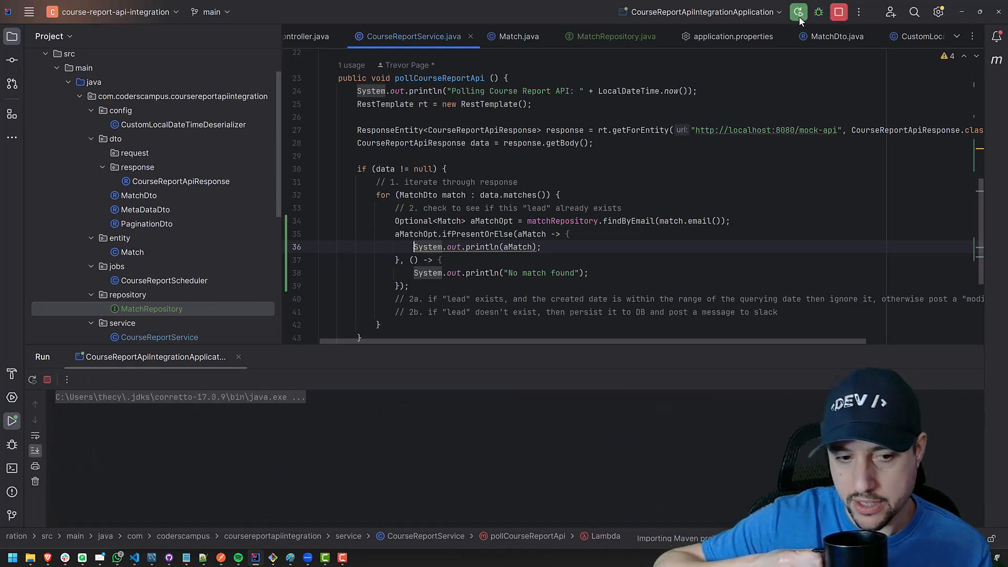
{"action": "left_click", "coordinate": [798, 11]}
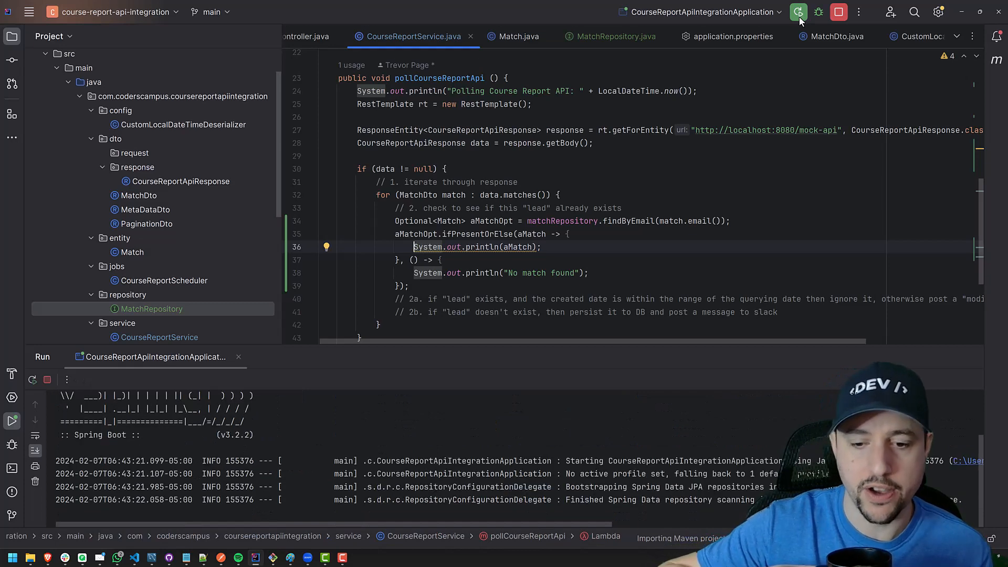